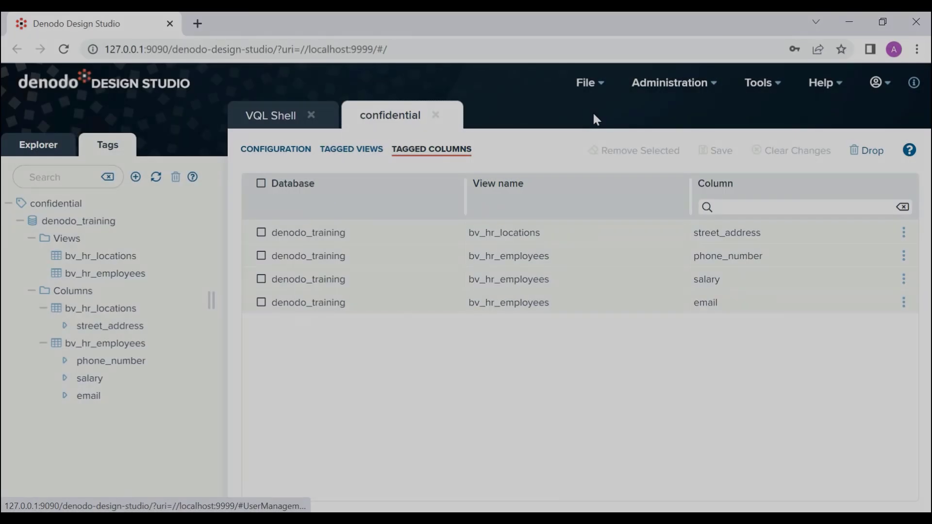
mouse_move(633, 120)
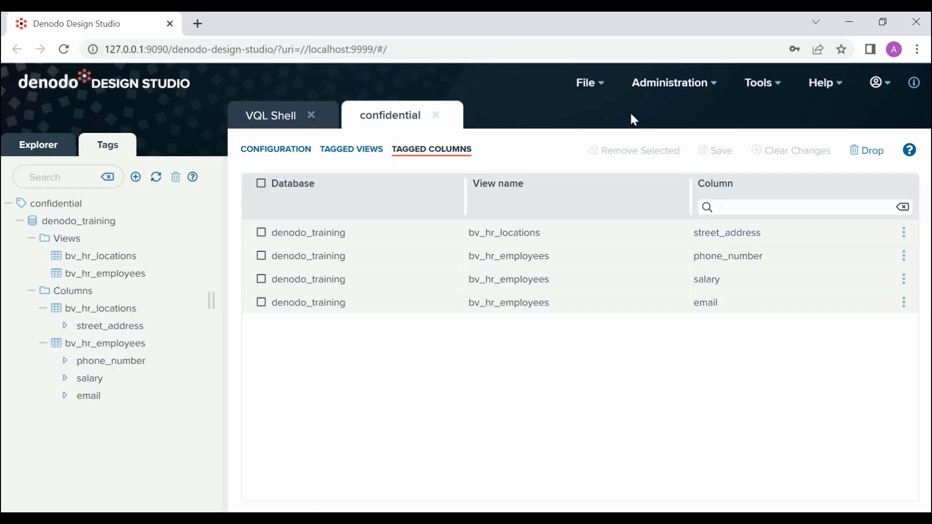
Step: Open the Administration menu to reveal the Semantic and governance options
left_click(669, 82)
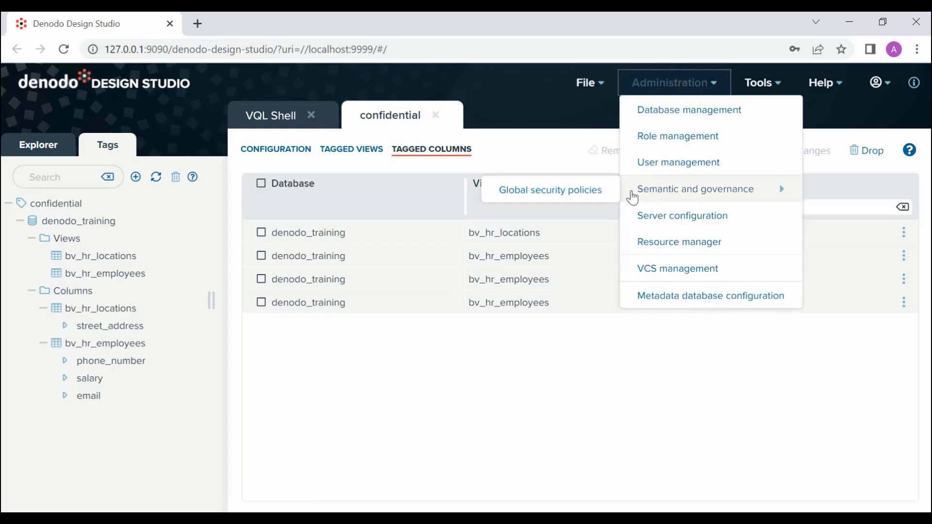
mouse_move(549, 190)
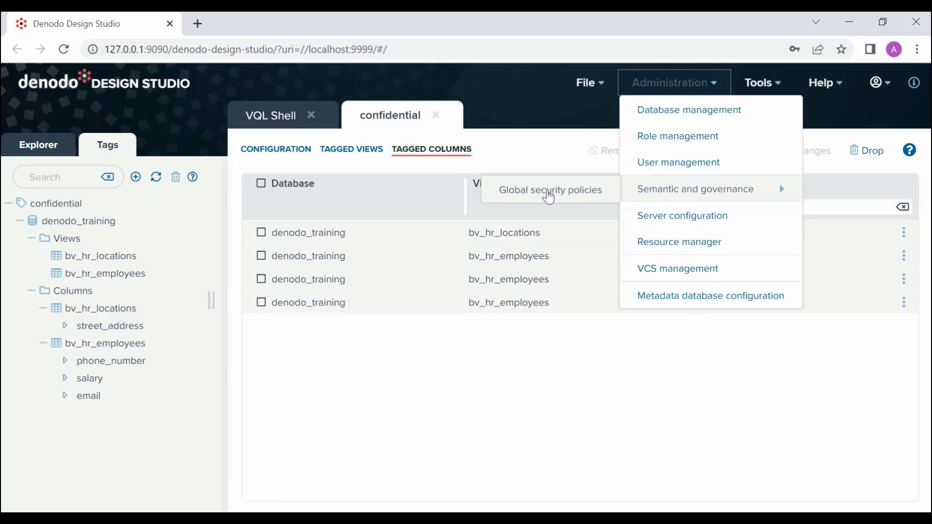
Step: Open the Global security policies page from the Semantic and governance submenu
left_click(549, 190)
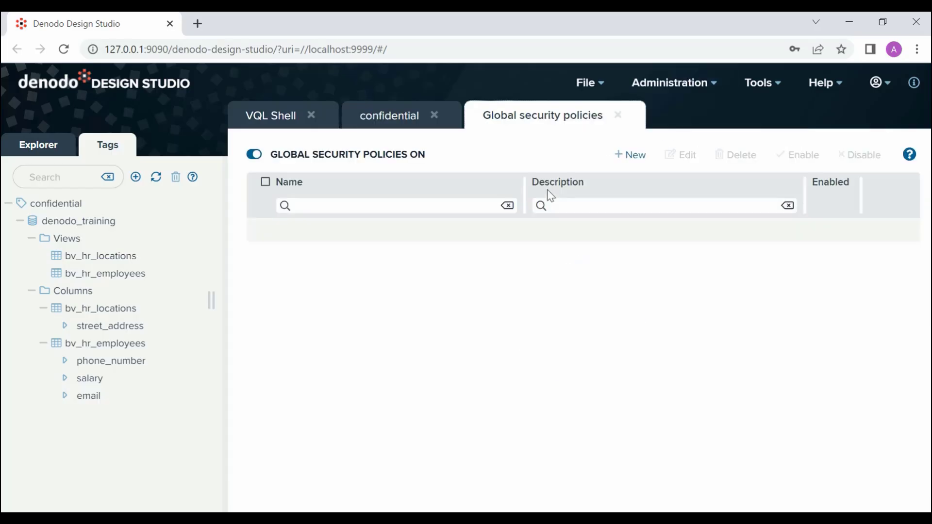
mouse_move(548, 201)
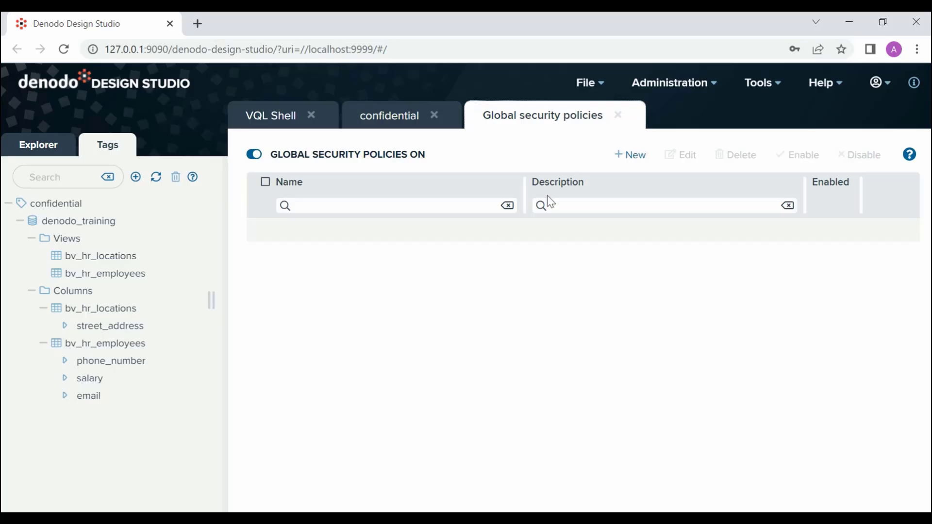
mouse_move(561, 237)
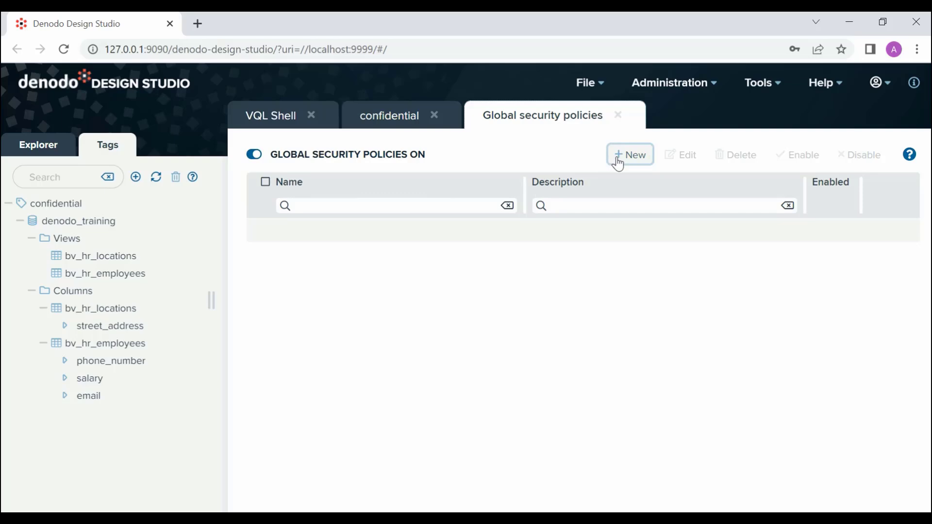
Step: Create a new global security policy and name it 'mask_data'
left_click(629, 154)
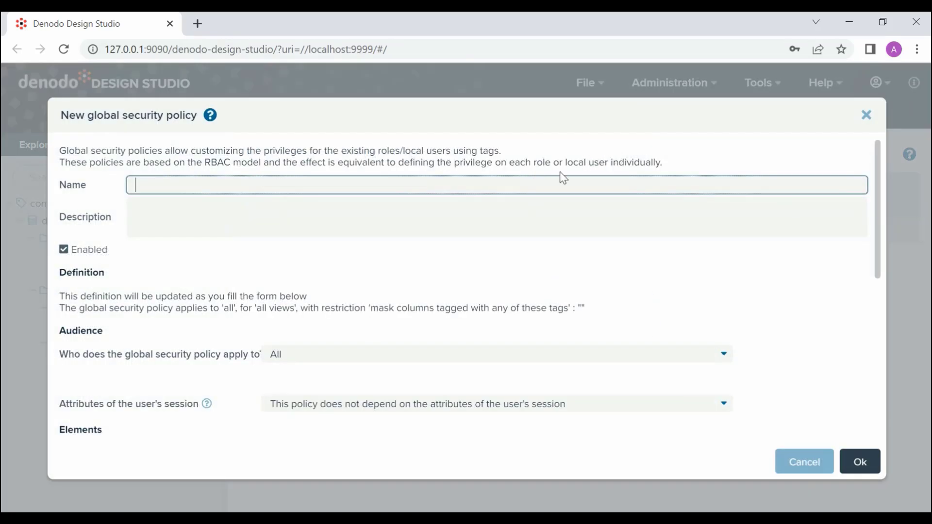
mouse_move(539, 185)
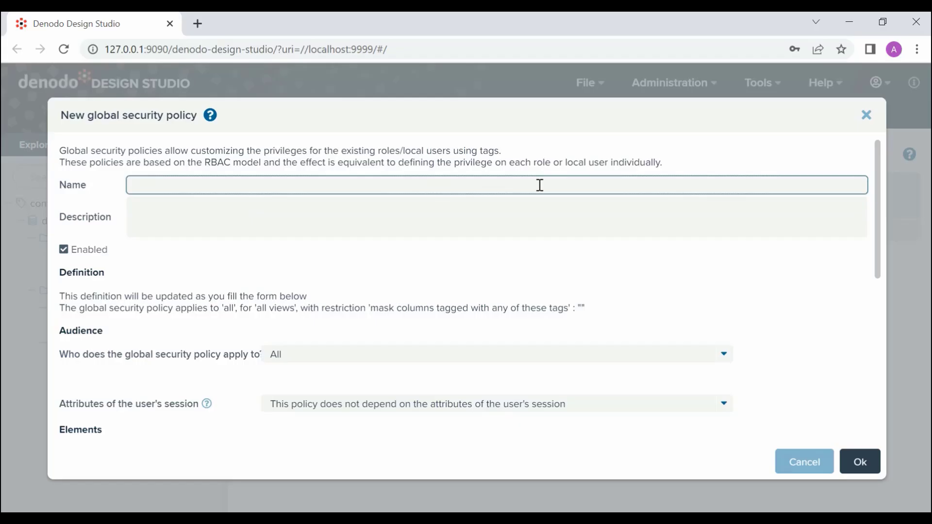
left_click(386, 217)
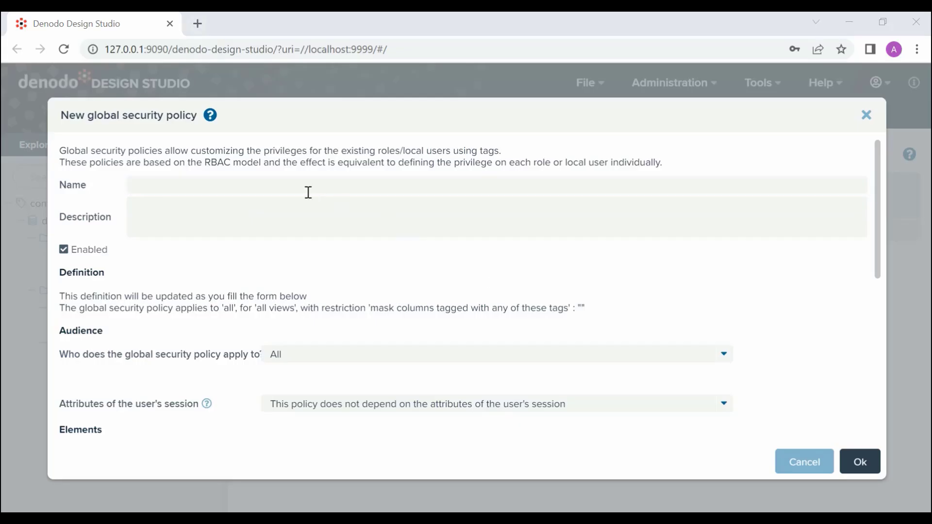
type("mask_data")
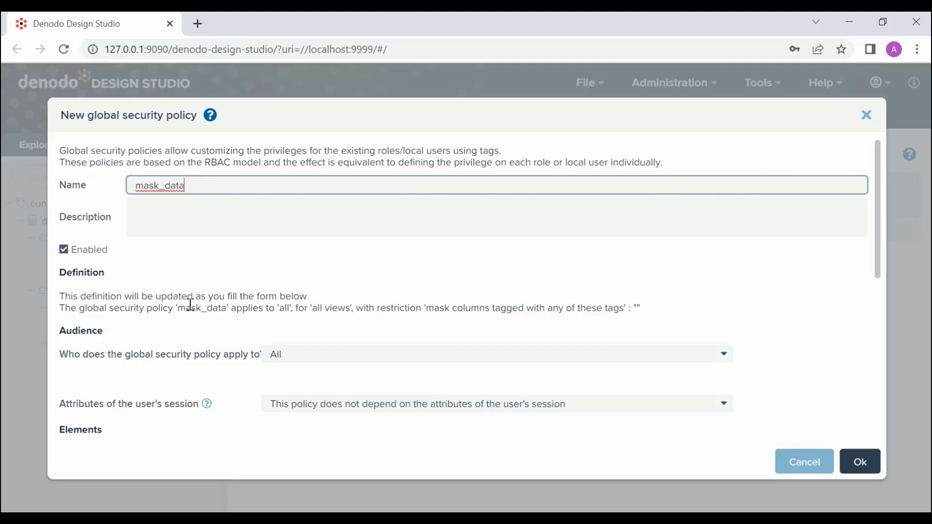
mouse_move(730, 358)
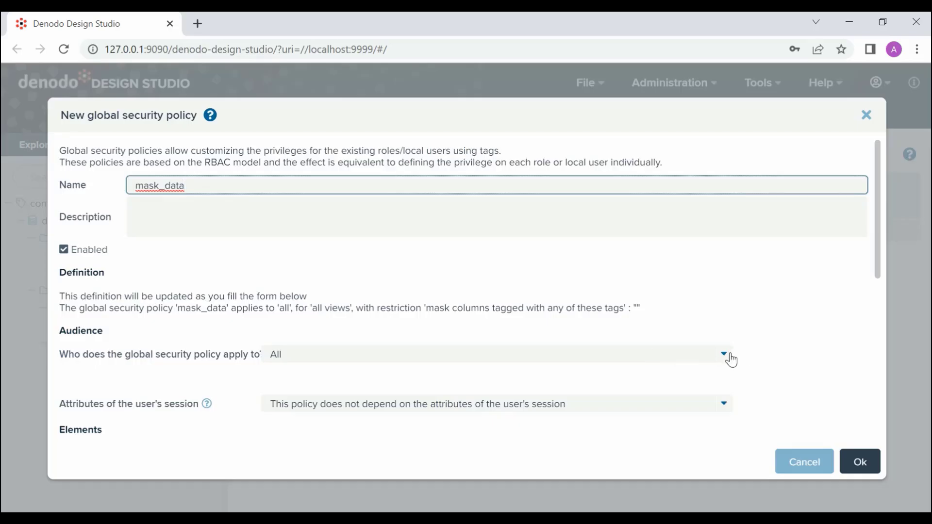
Step: Set the policy audience to 'Any local user in list' containing only denodo_user
left_click(722, 354)
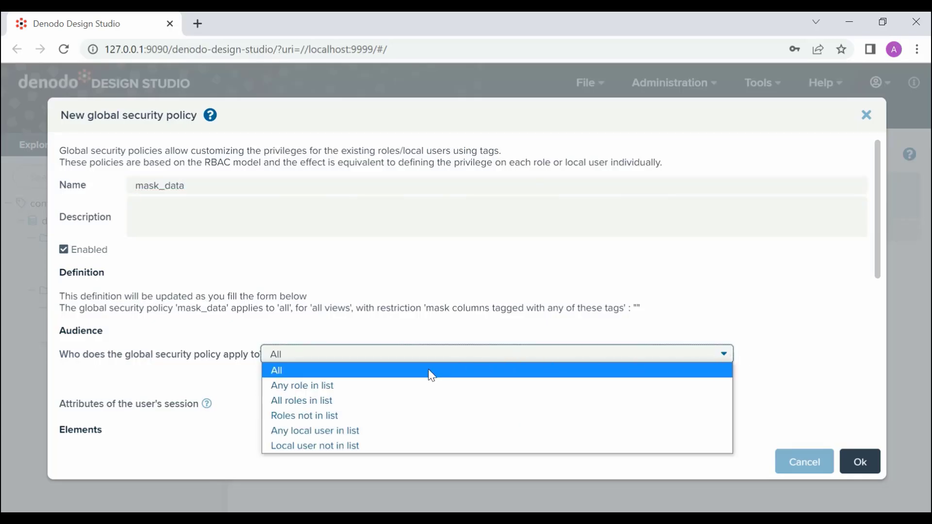
mouse_move(431, 385)
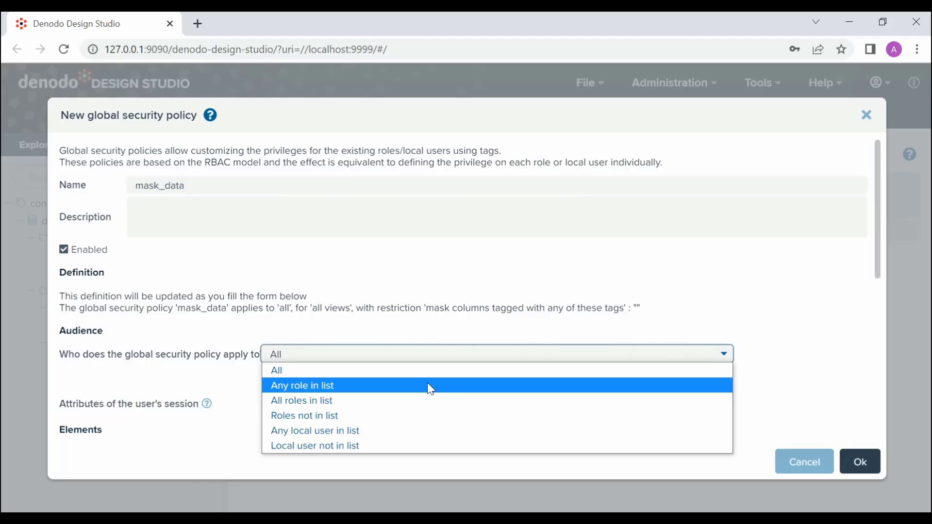
mouse_move(408, 400)
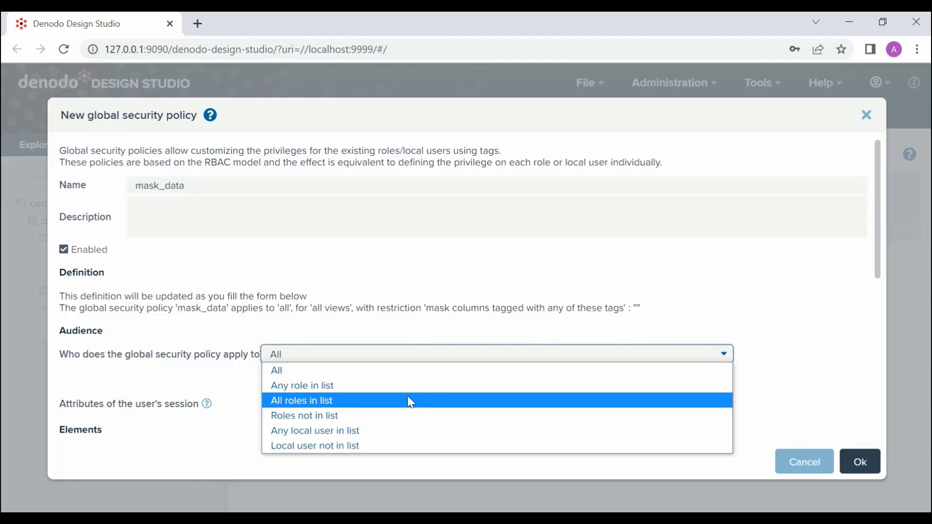
mouse_move(410, 416)
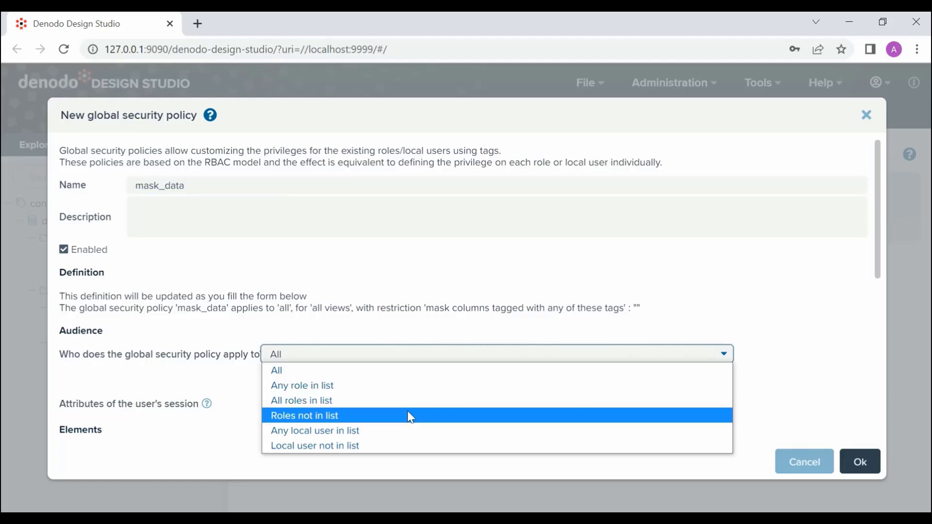
mouse_move(413, 431)
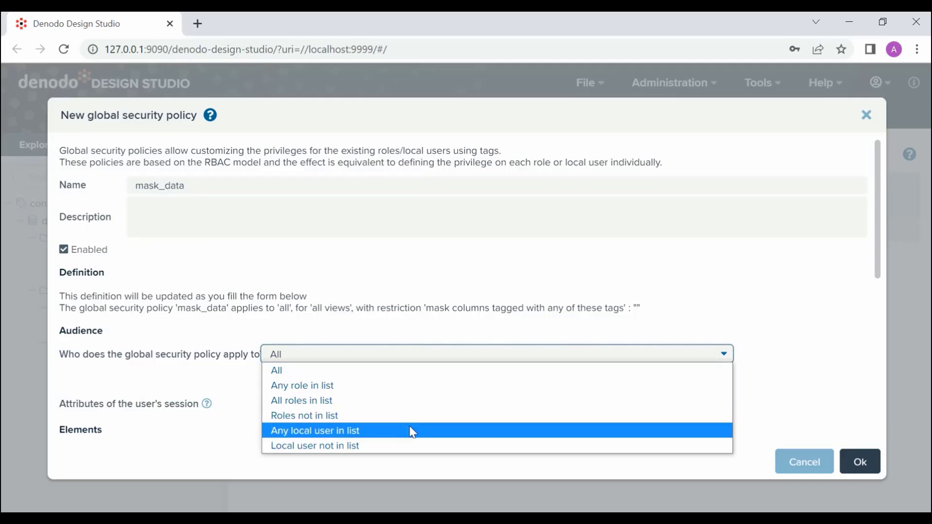
mouse_move(408, 445)
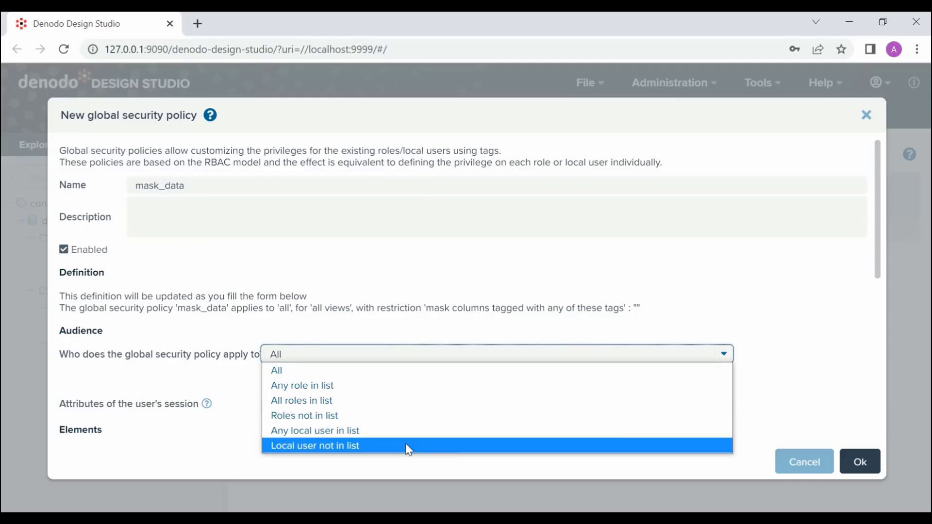
mouse_move(408, 430)
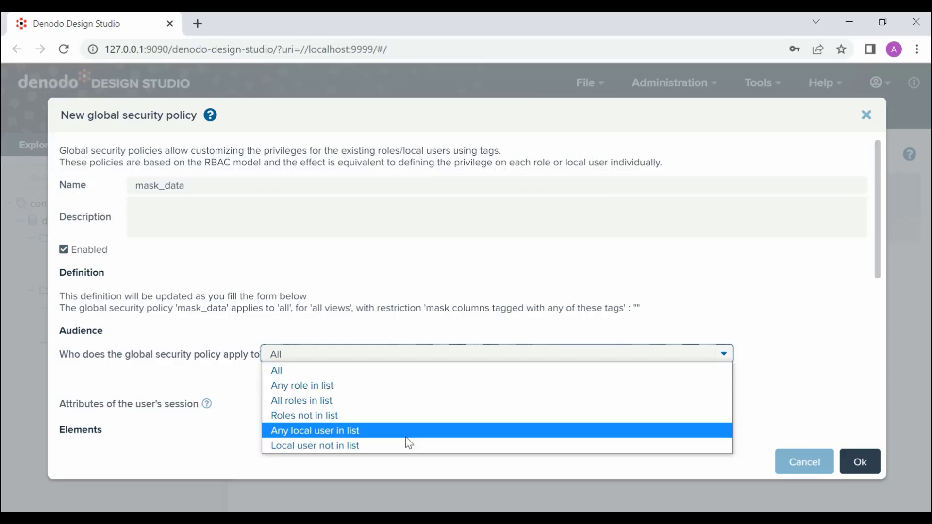
mouse_move(324, 437)
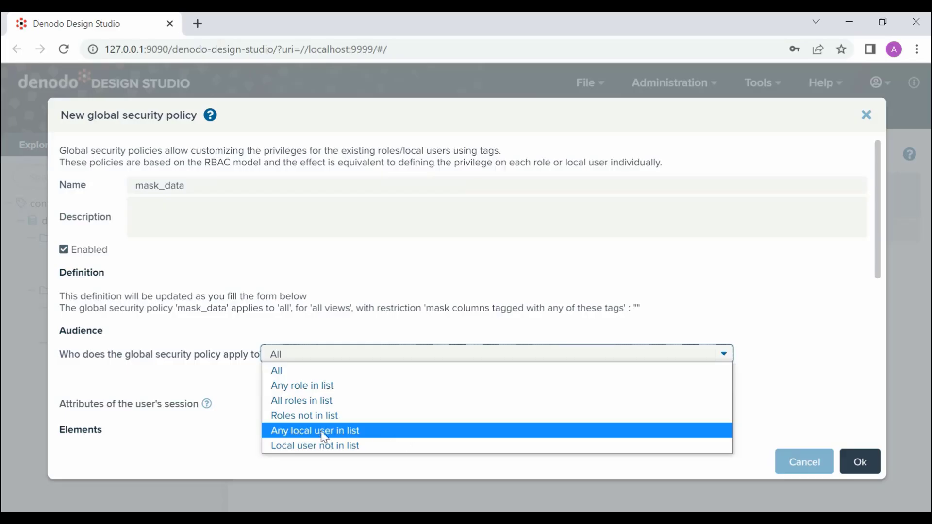
left_click(314, 431)
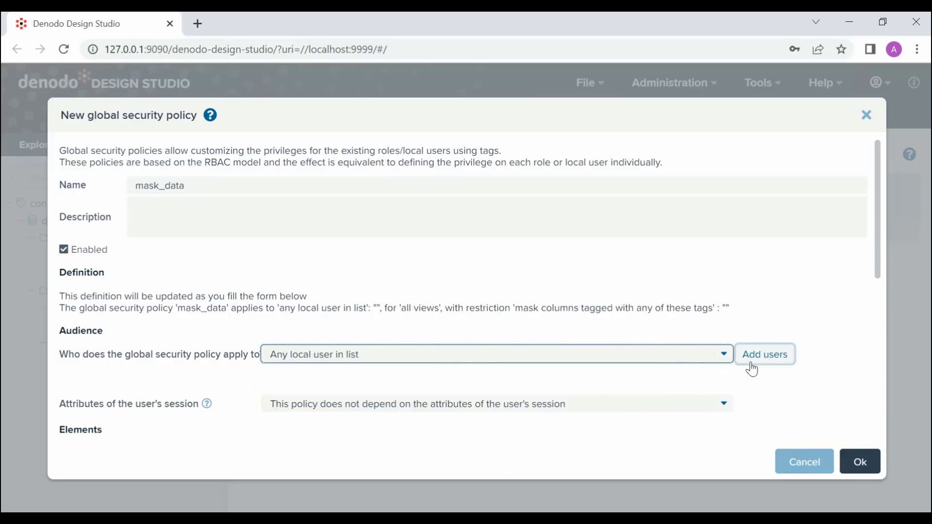
left_click(765, 354)
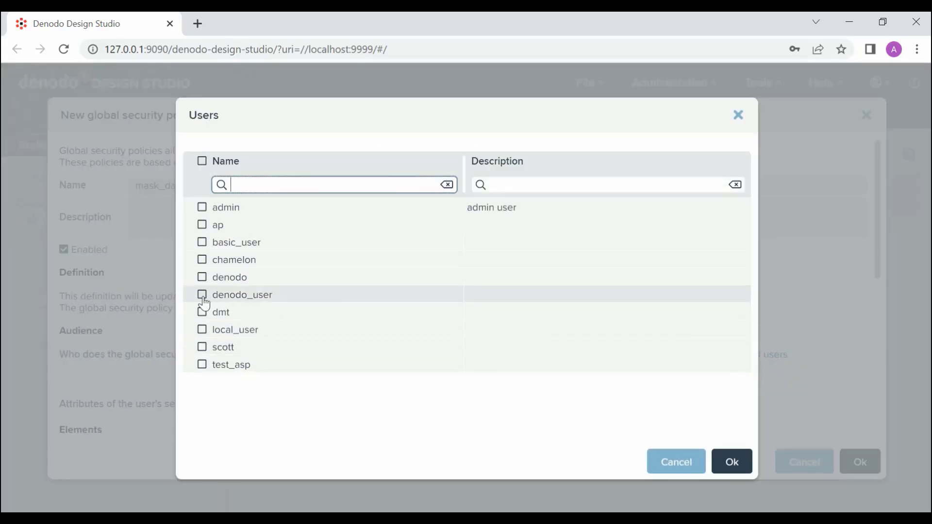
left_click(202, 294)
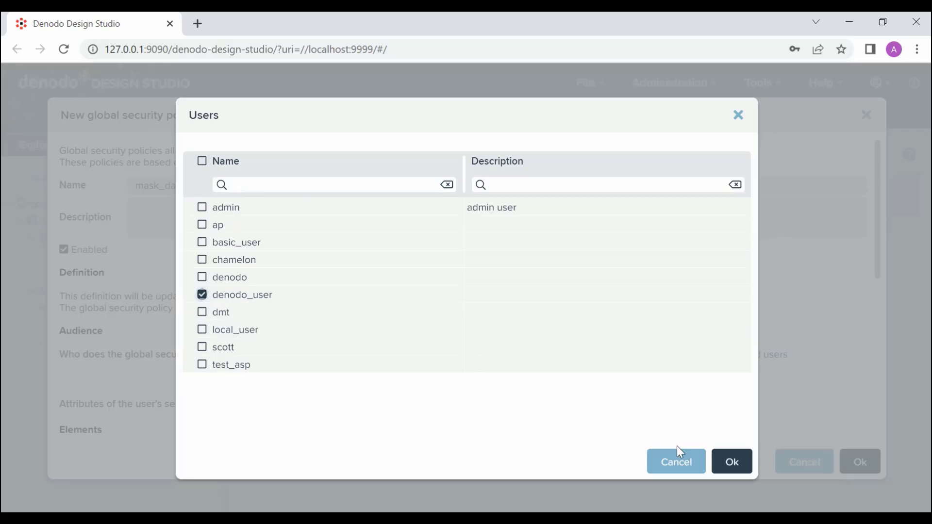
left_click(730, 462)
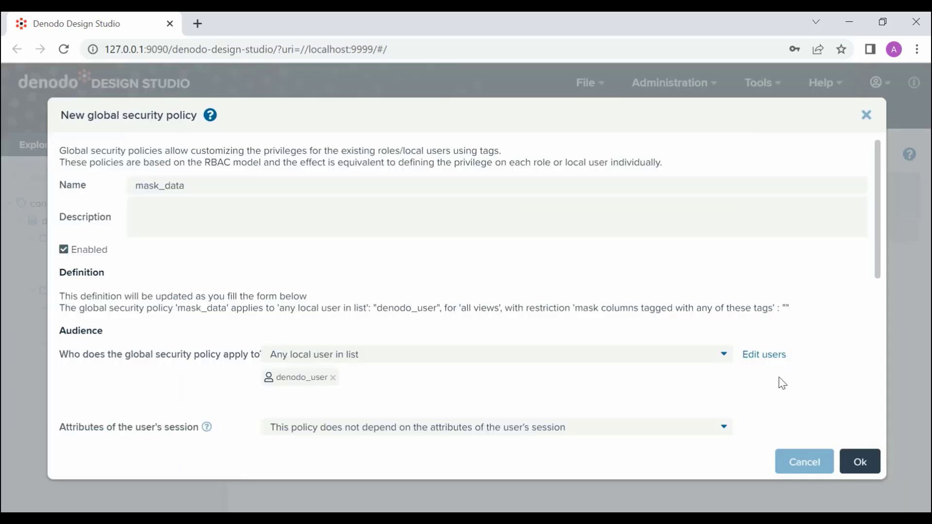
Step: Keep the policy independent of the attributes of the user's session
scroll("down", 3)
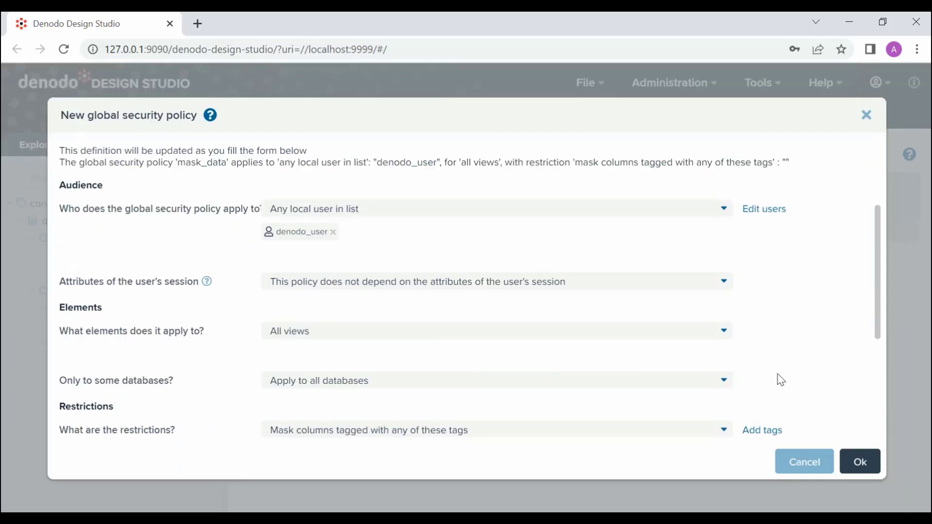
mouse_move(724, 286)
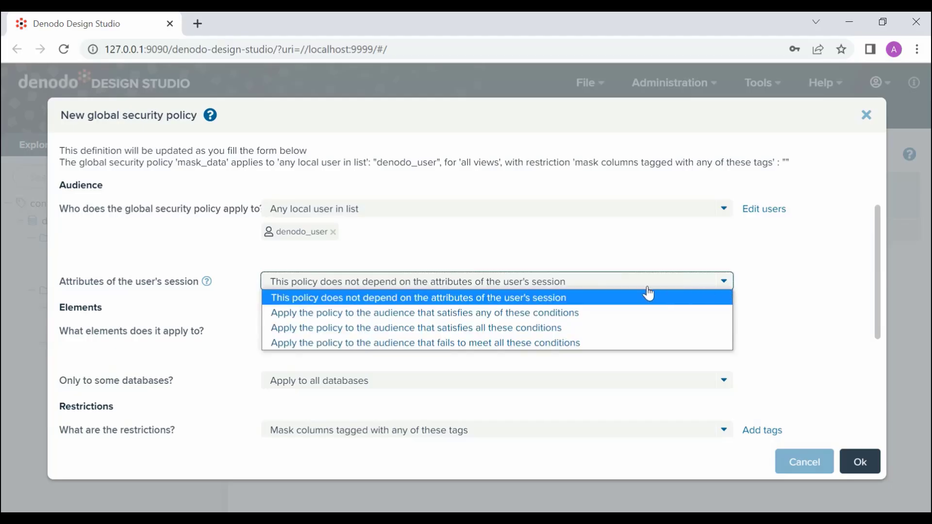
mouse_move(603, 305)
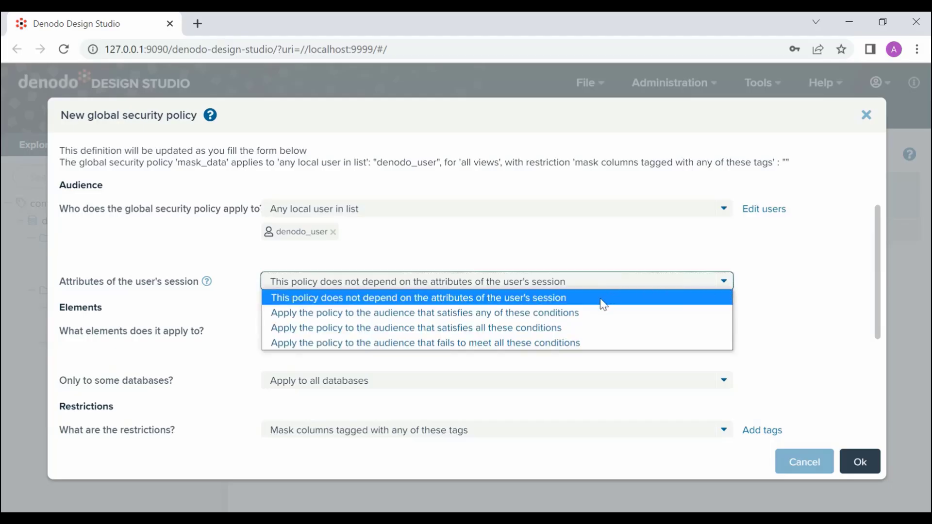
mouse_move(601, 313)
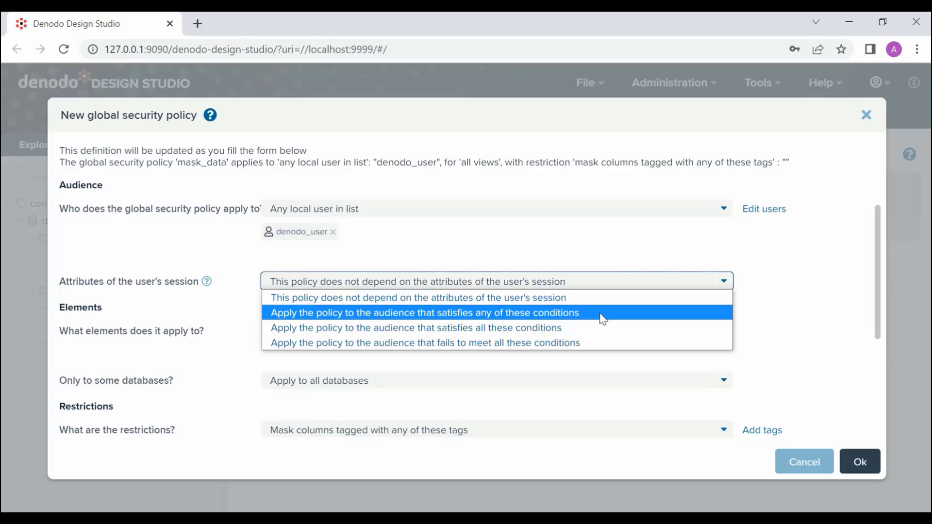
mouse_move(602, 328)
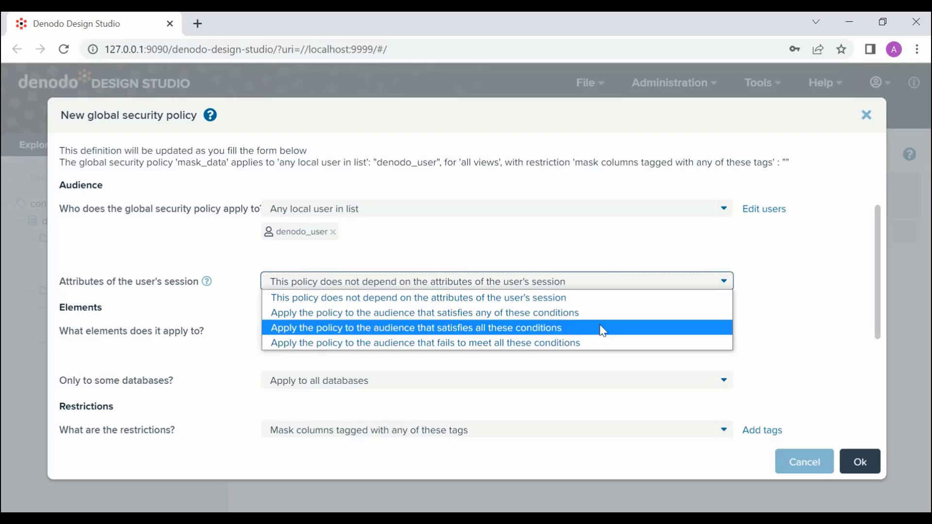
mouse_move(600, 347)
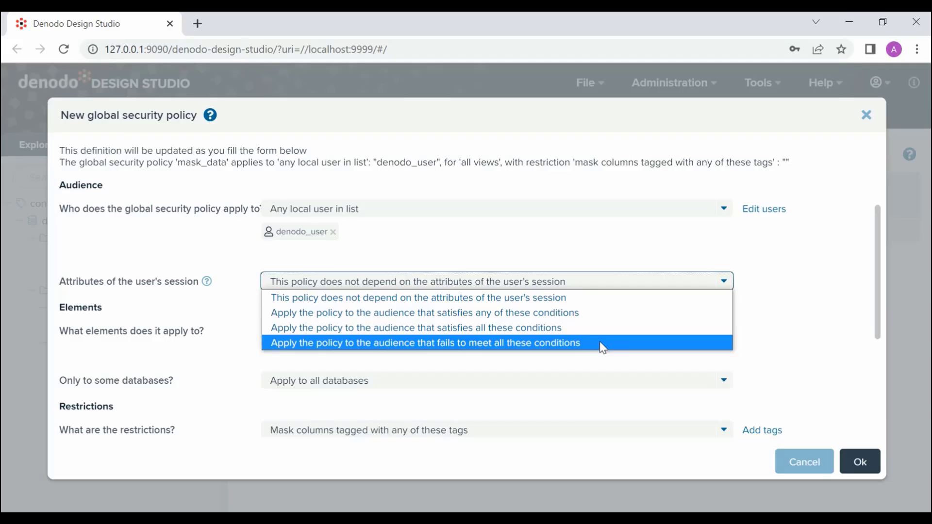
mouse_move(602, 297)
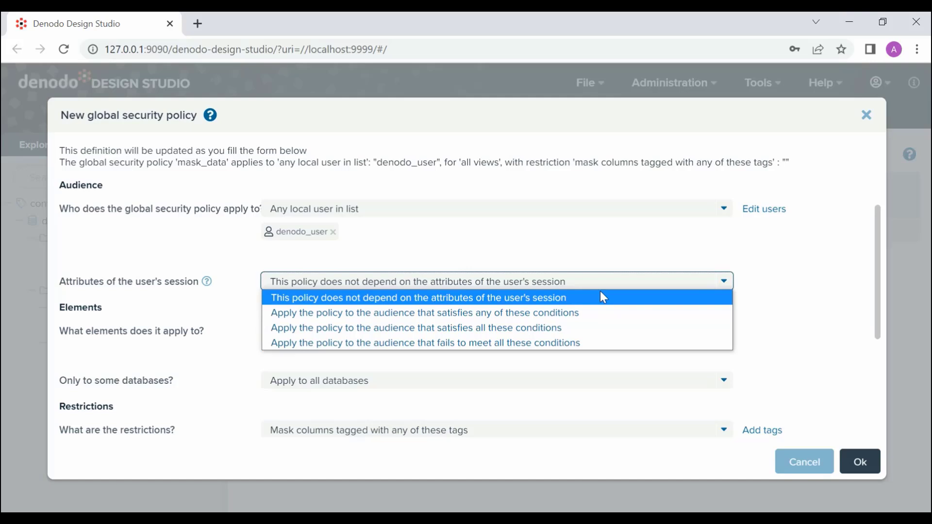
left_click(418, 297)
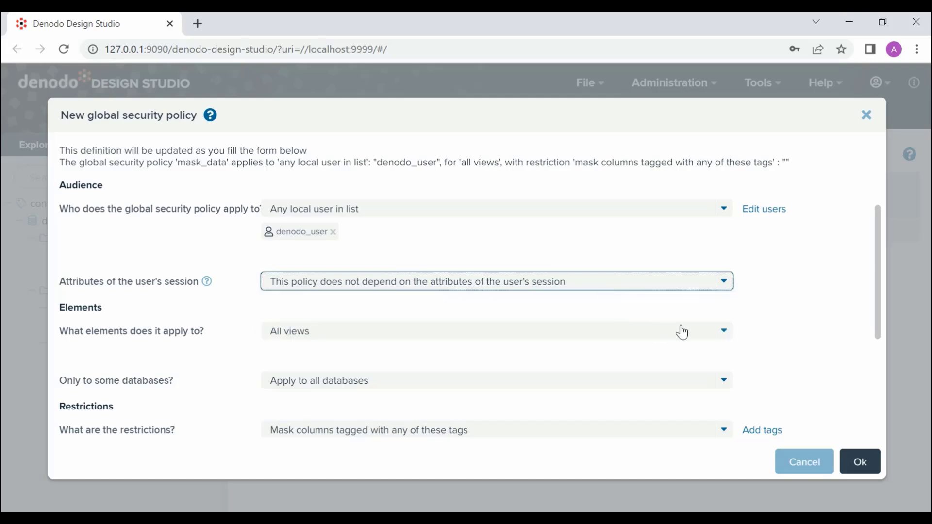
mouse_move(681, 332)
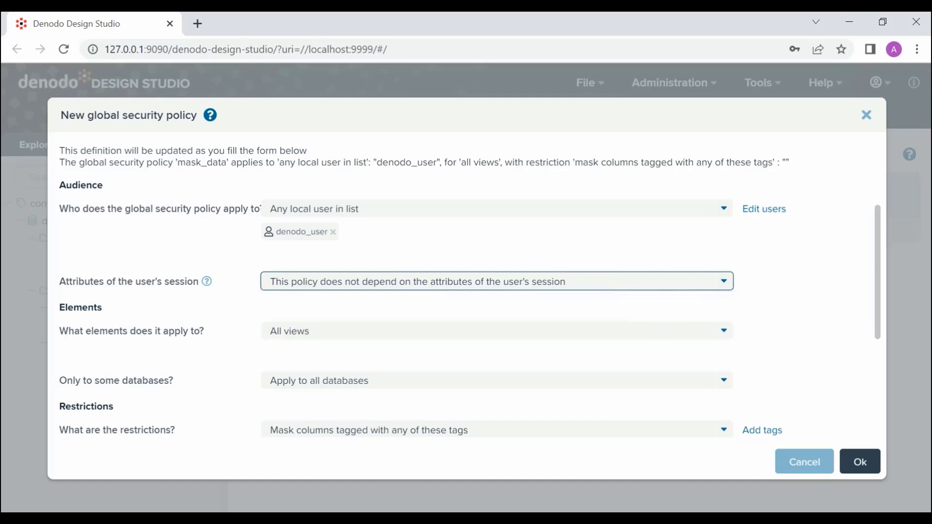
mouse_move(720, 354)
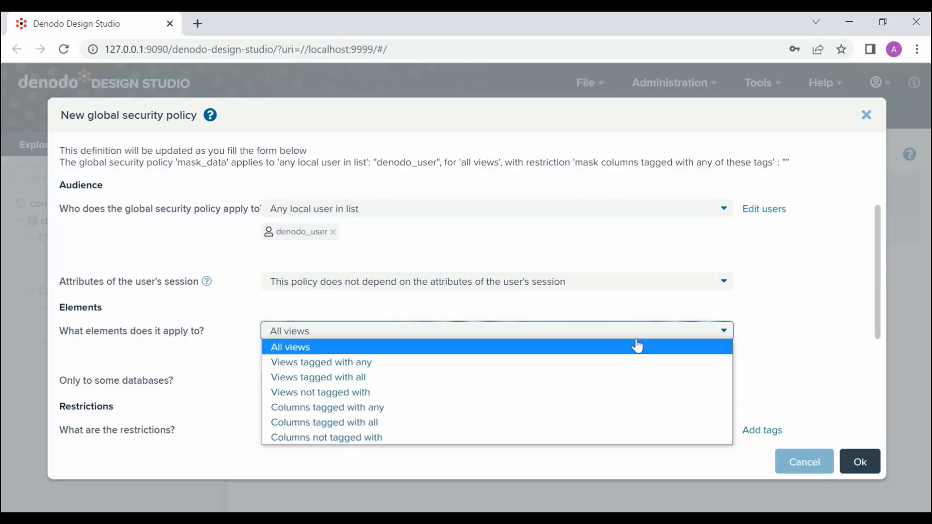
mouse_move(481, 363)
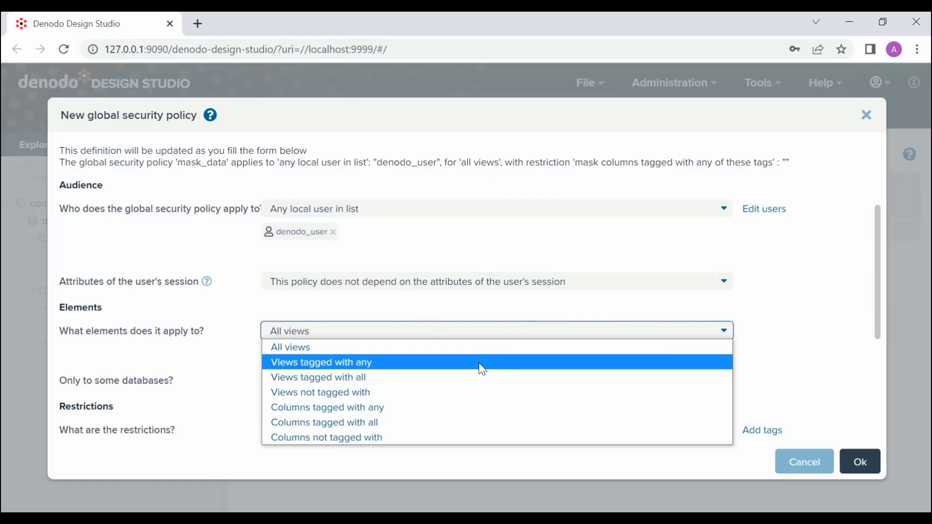
mouse_move(474, 395)
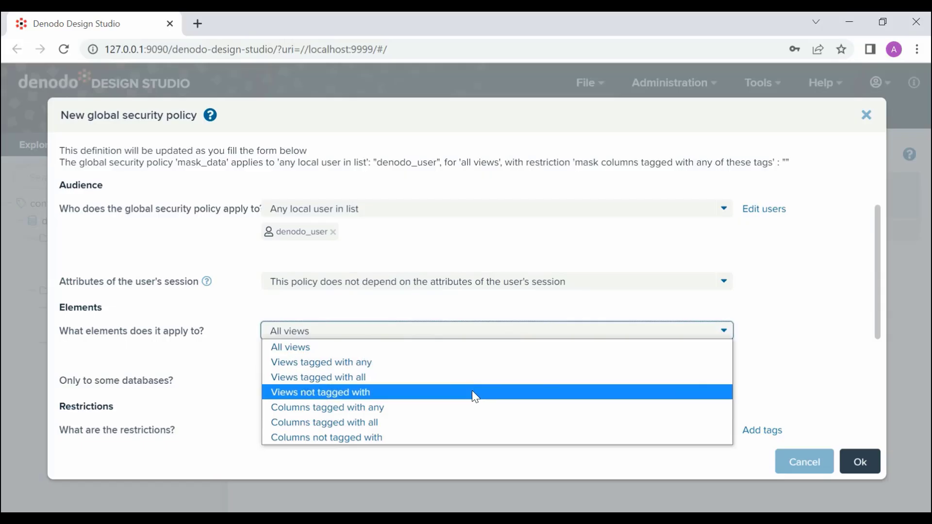
mouse_move(472, 410)
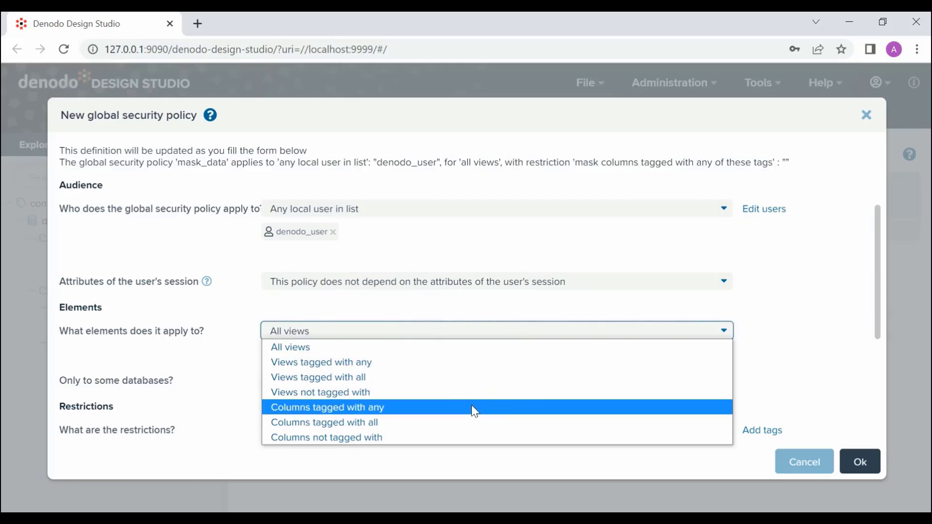
mouse_move(433, 437)
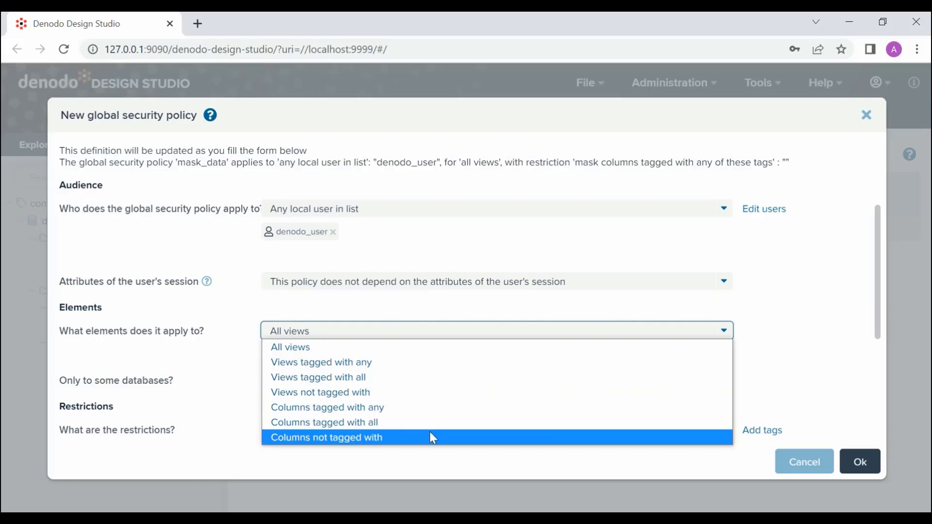
mouse_move(420, 363)
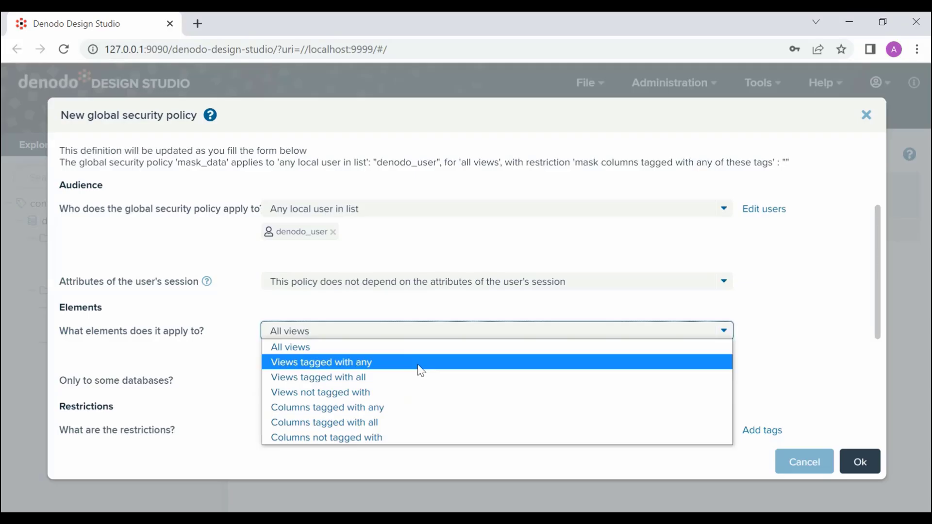
Step: Apply the policy to views tagged with any tag, checking 'confidential'
left_click(320, 362)
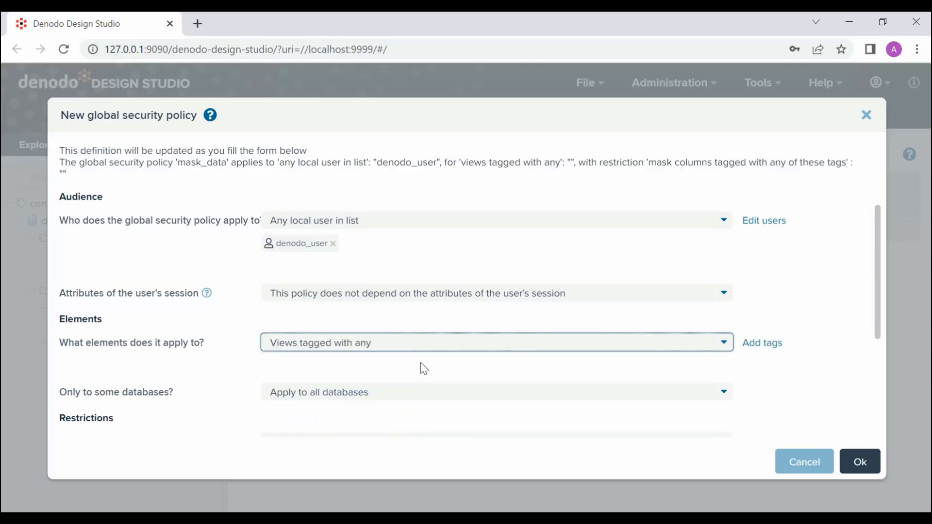
mouse_move(762, 342)
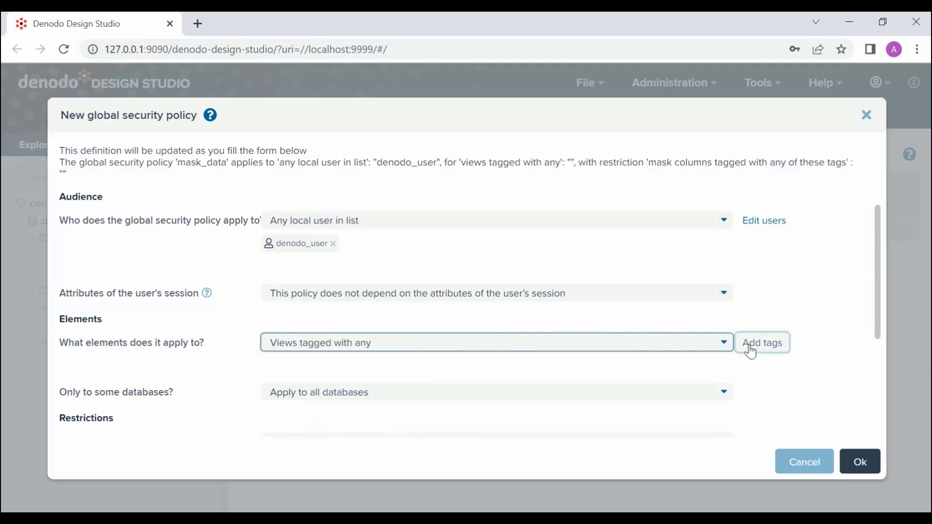
left_click(762, 342)
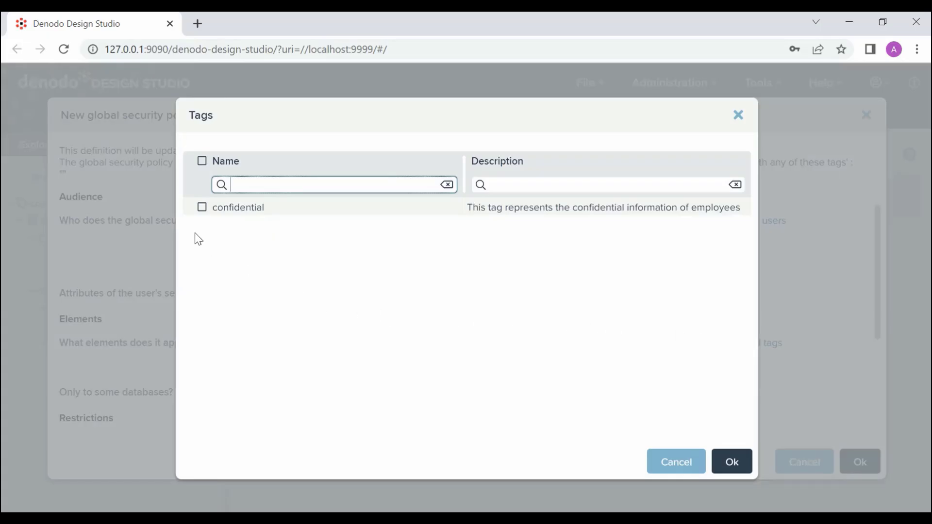
left_click(201, 161)
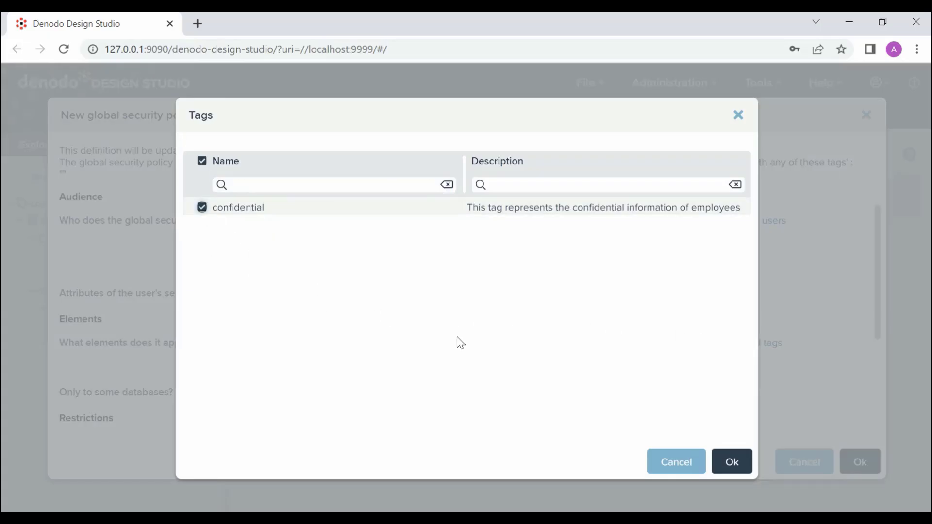
mouse_move(731, 461)
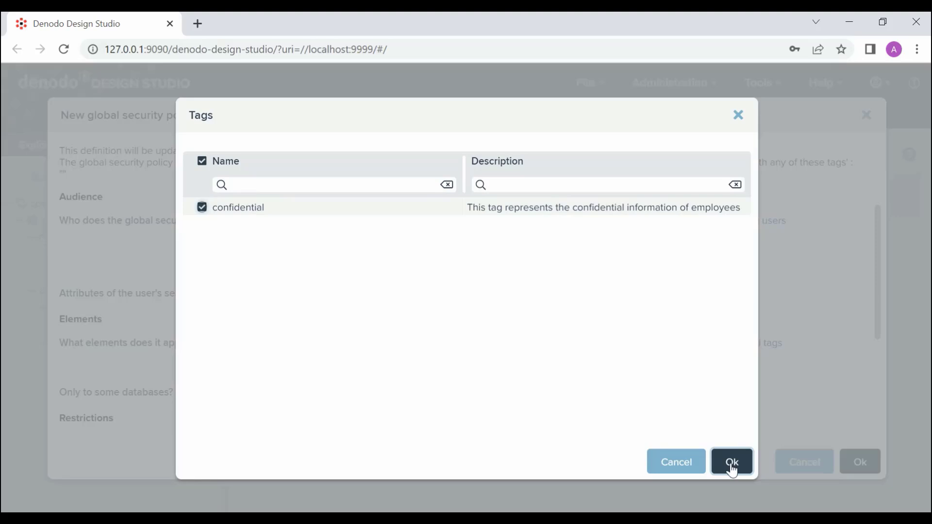
Step: Confirm the confidential tag and limit the policy to views in the denodo_training database
left_click(731, 461)
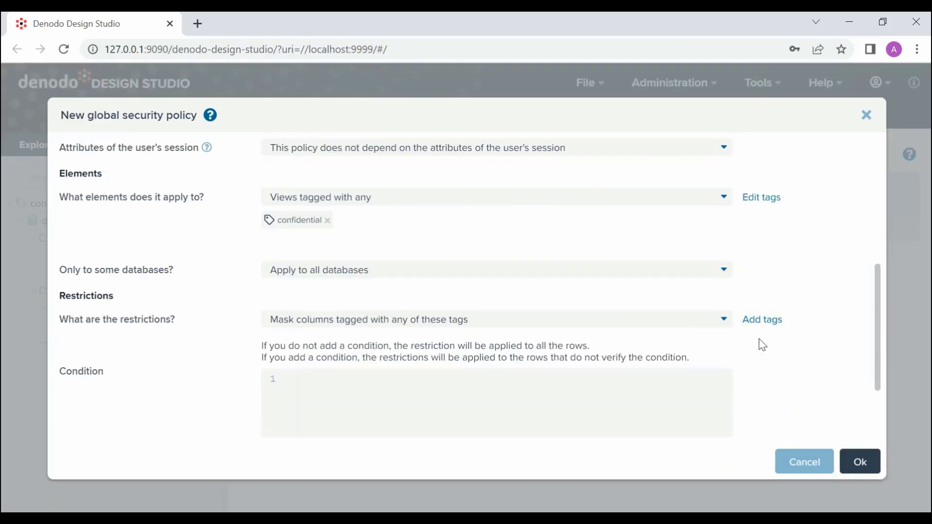
mouse_move(729, 277)
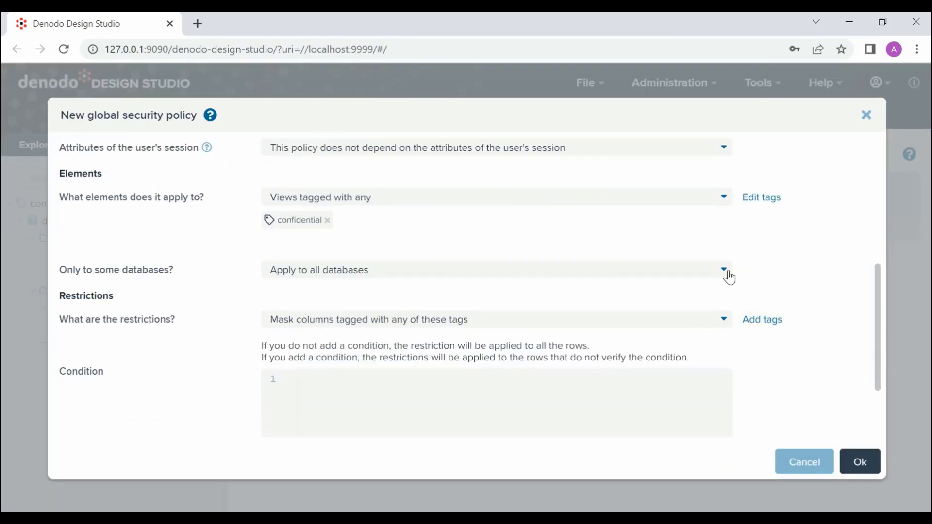
left_click(722, 270)
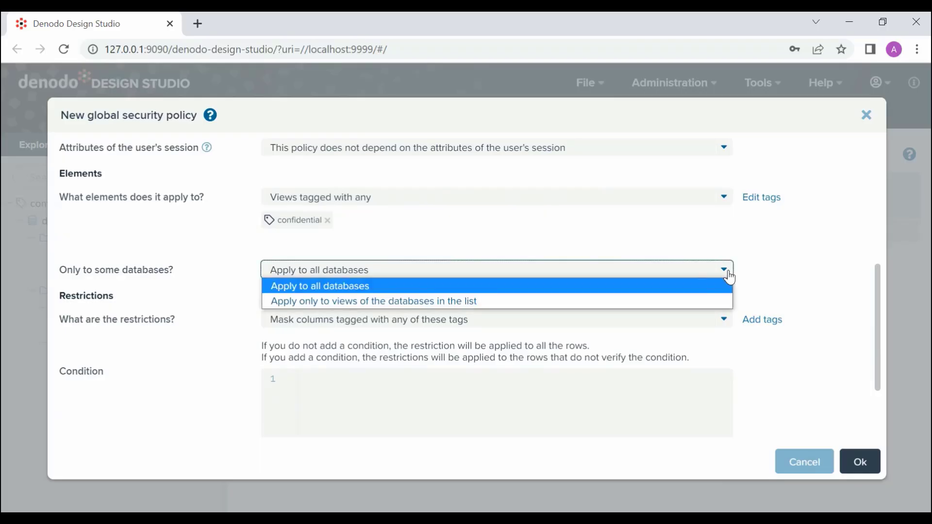
mouse_move(515, 291)
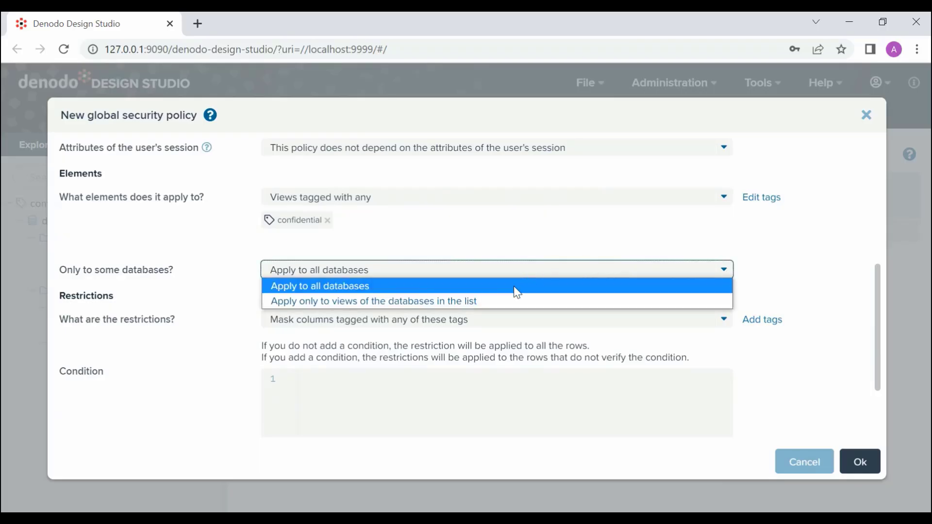
mouse_move(514, 301)
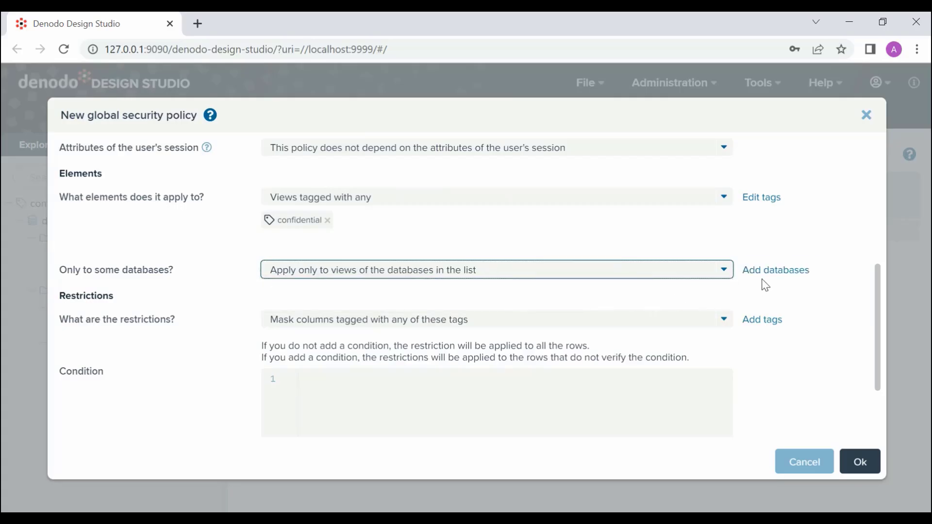
left_click(775, 269)
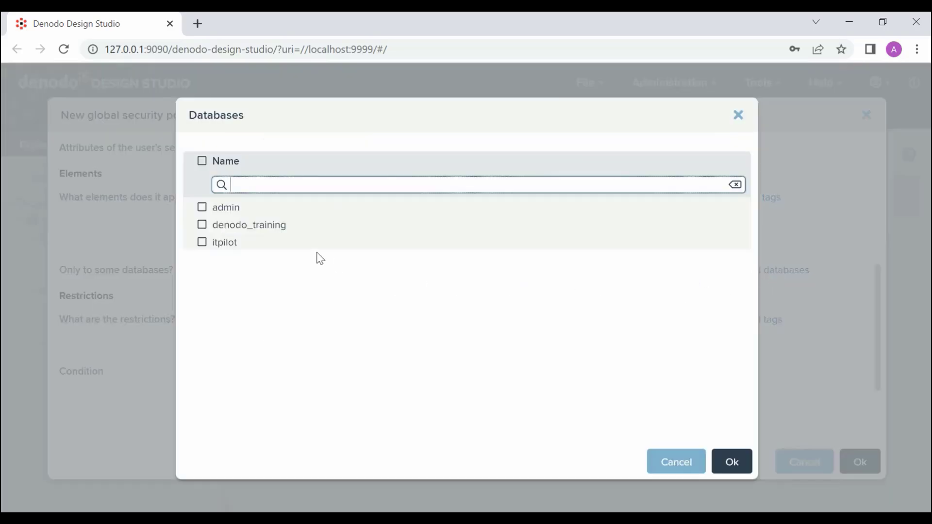
left_click(202, 225)
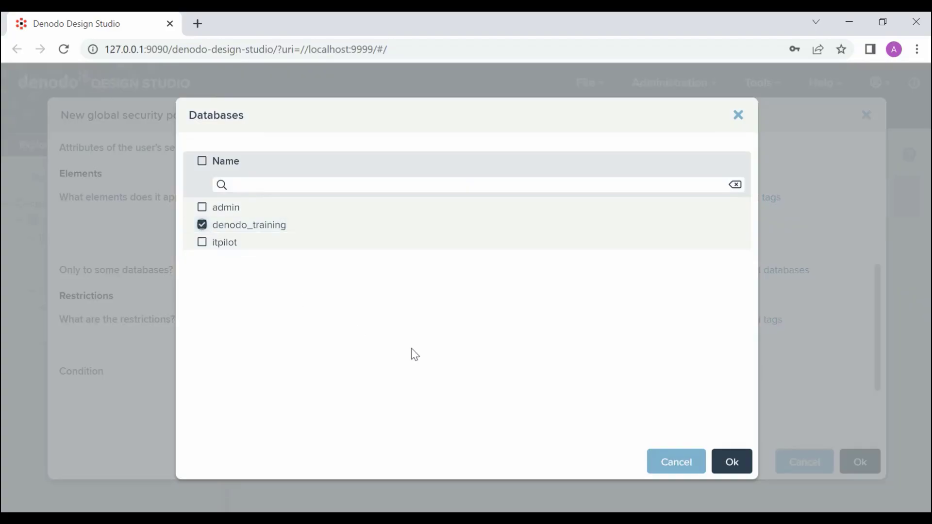
left_click(731, 462)
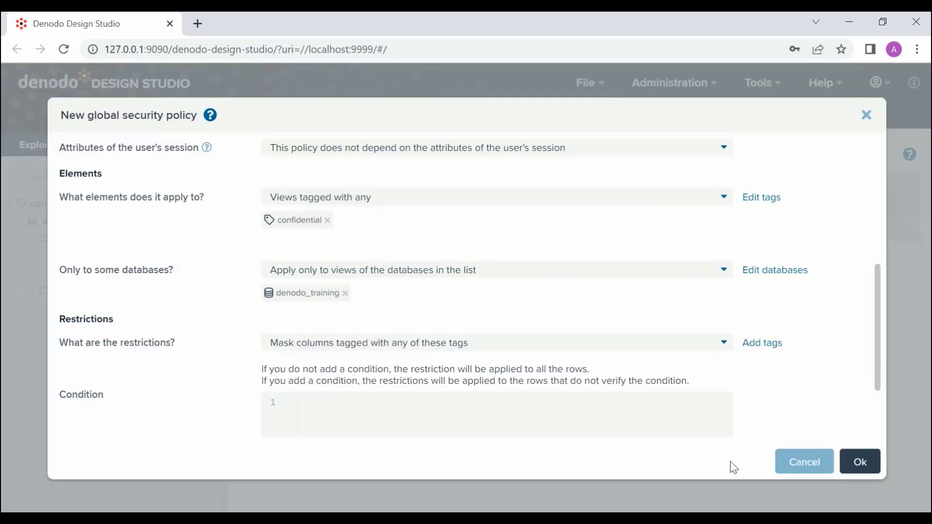
mouse_move(779, 395)
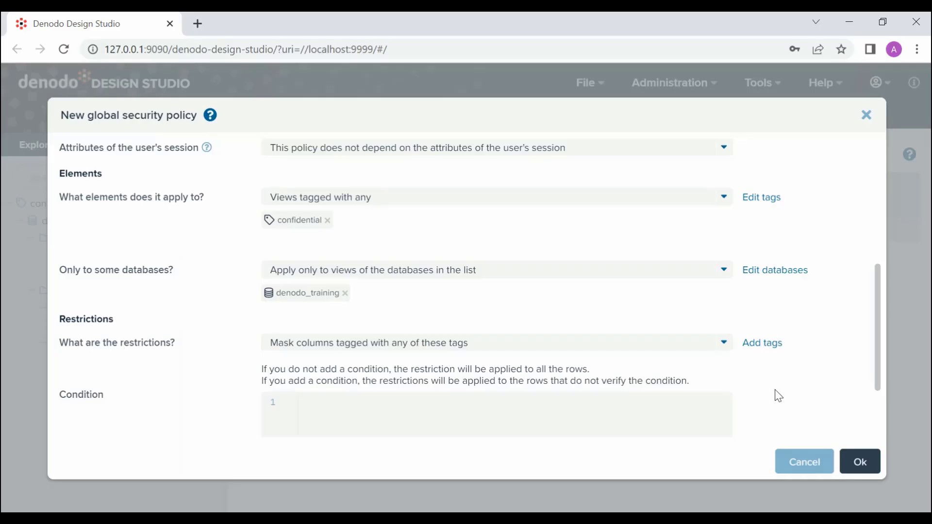
Step: Scroll down to the policy's restriction settings
scroll("down", 3)
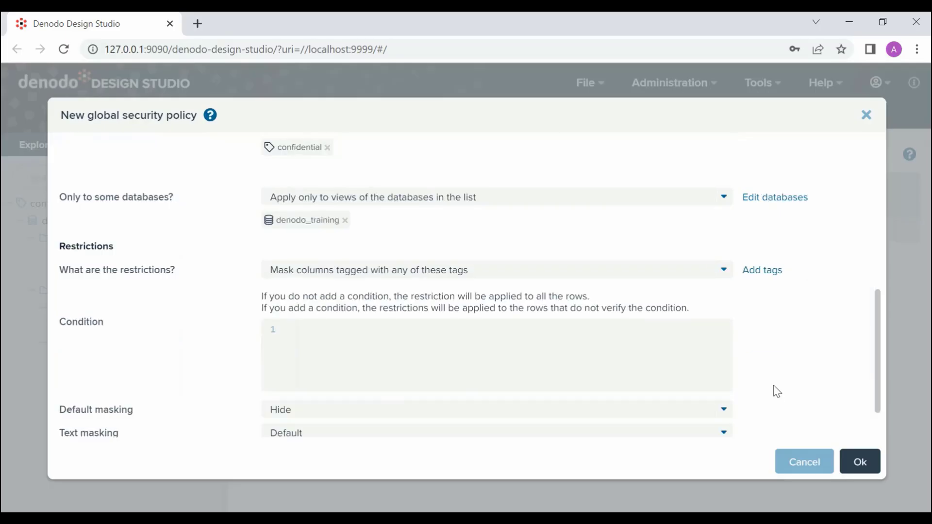
mouse_move(727, 311)
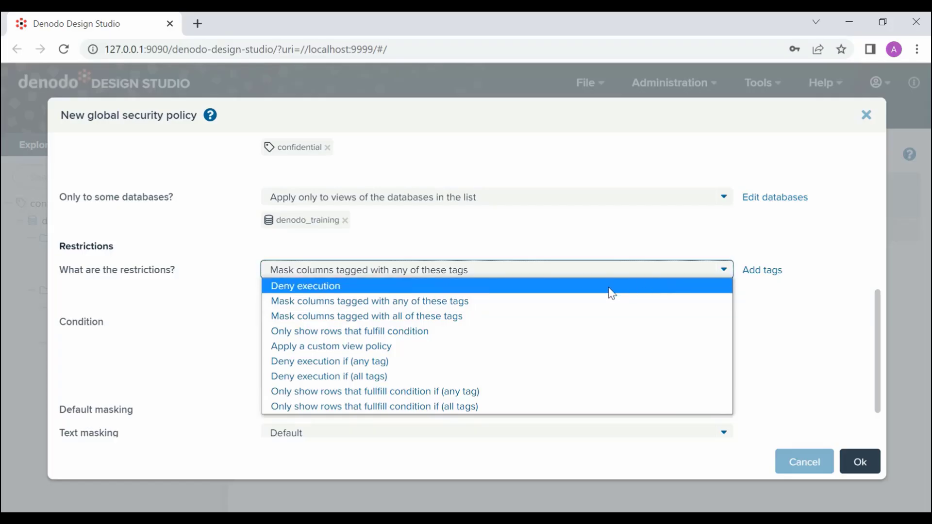
mouse_move(607, 315)
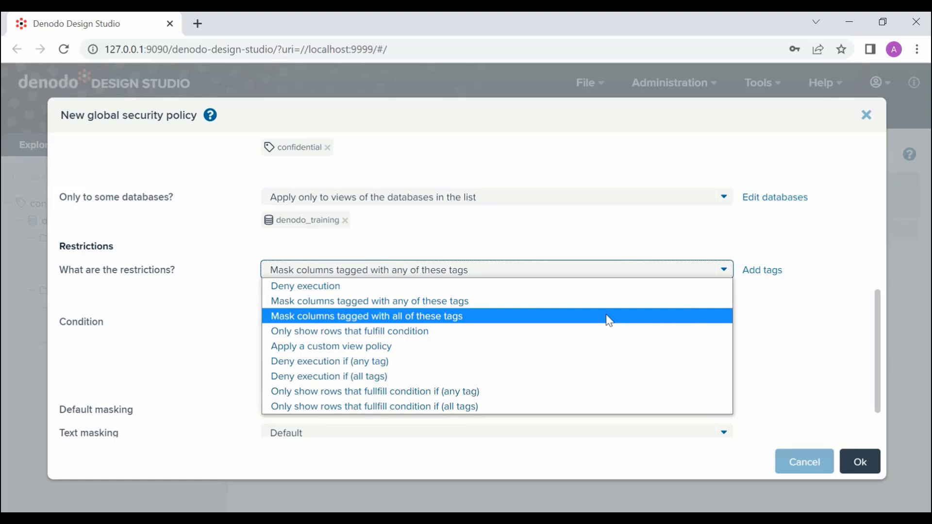
mouse_move(607, 331)
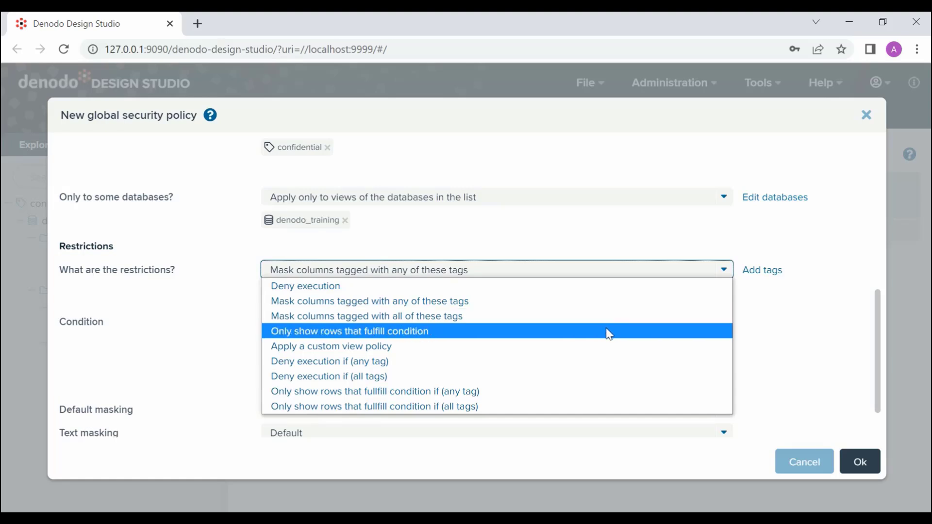
mouse_move(603, 361)
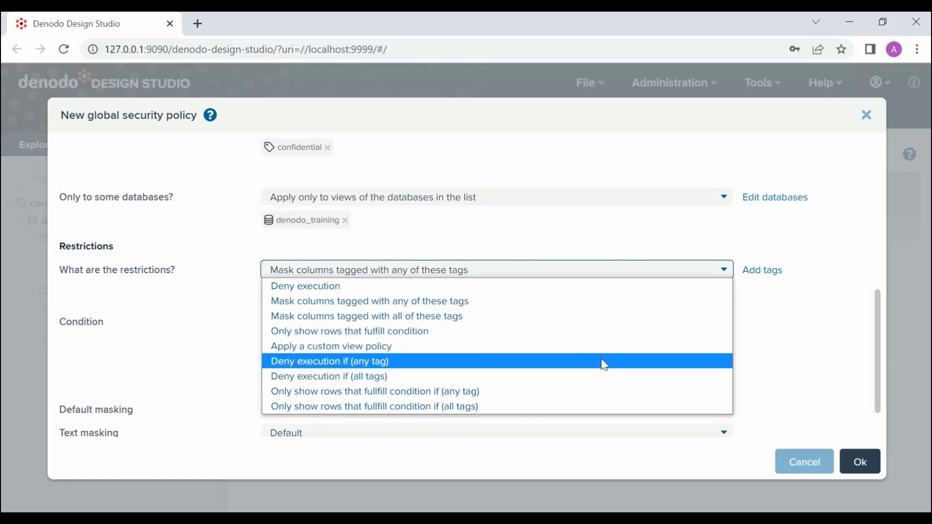
mouse_move(601, 391)
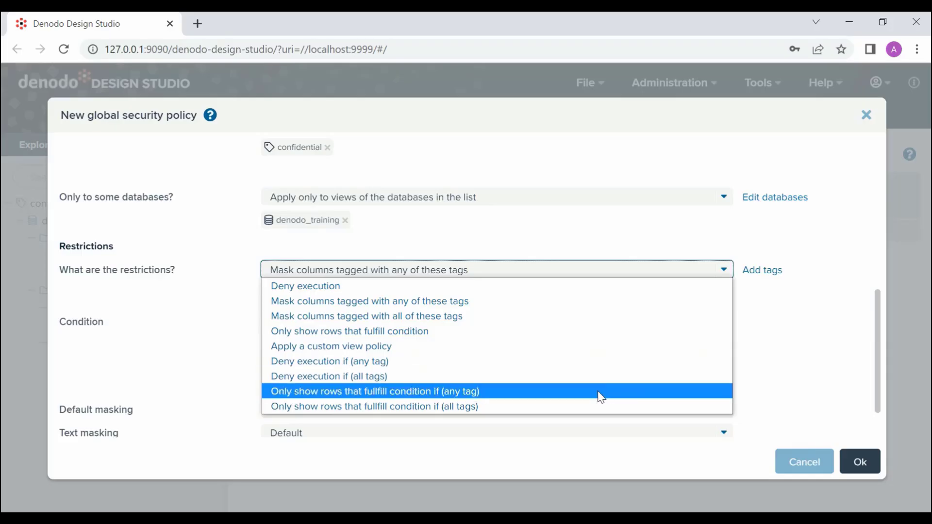
mouse_move(530, 379)
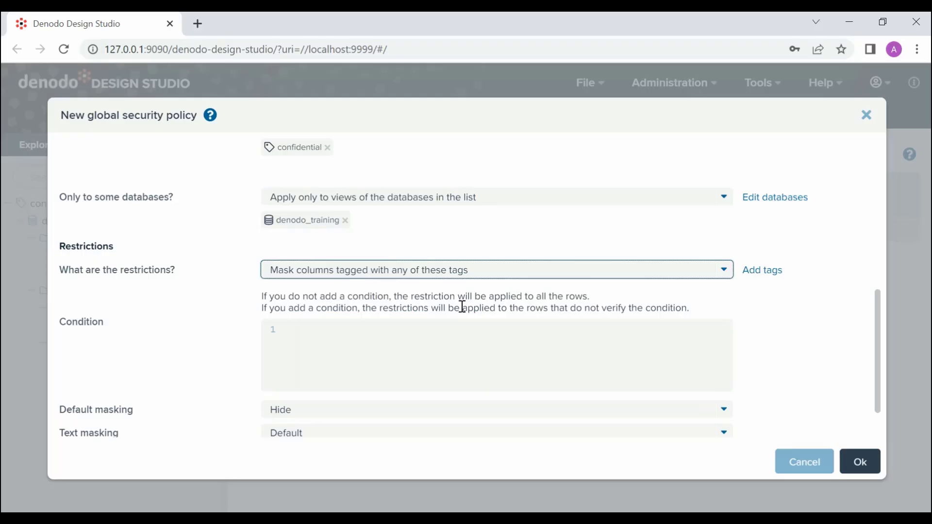
mouse_move(762, 270)
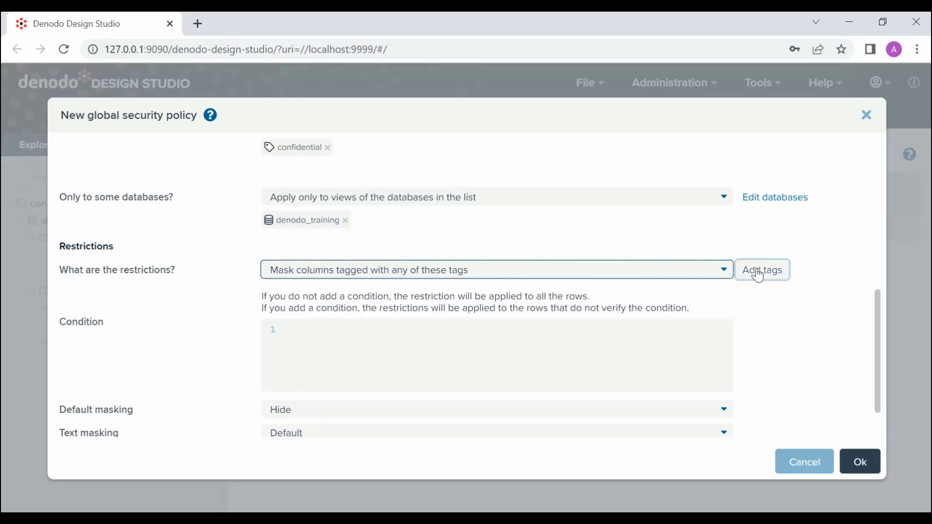
Step: Make the restriction mask columns tagged 'confidential'
left_click(762, 270)
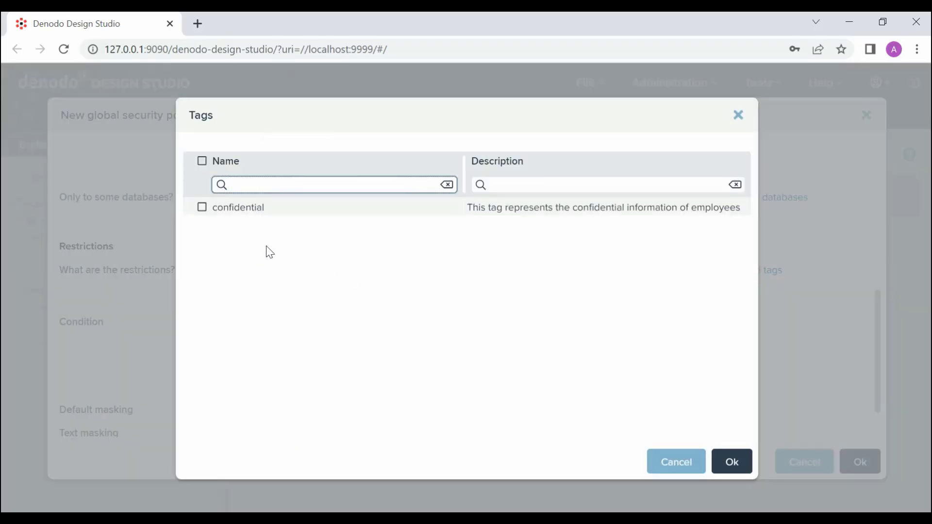
left_click(202, 162)
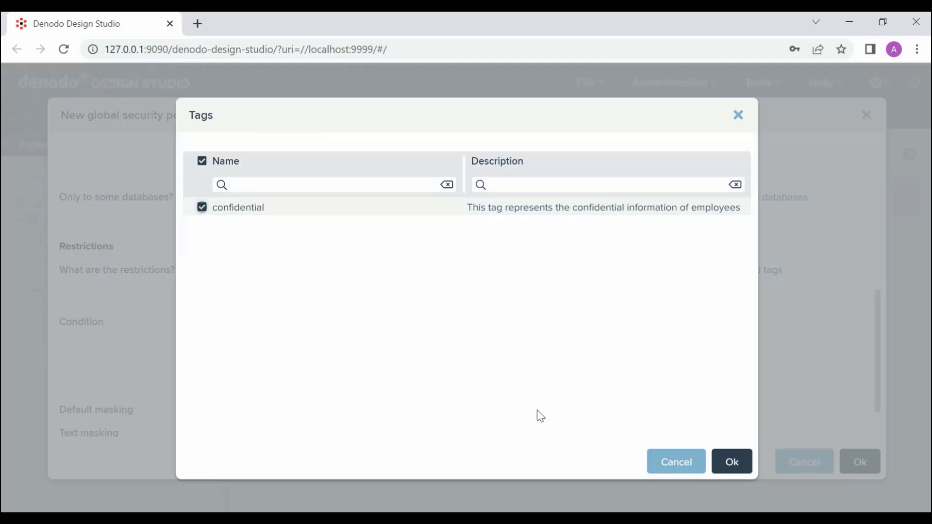
left_click(731, 462)
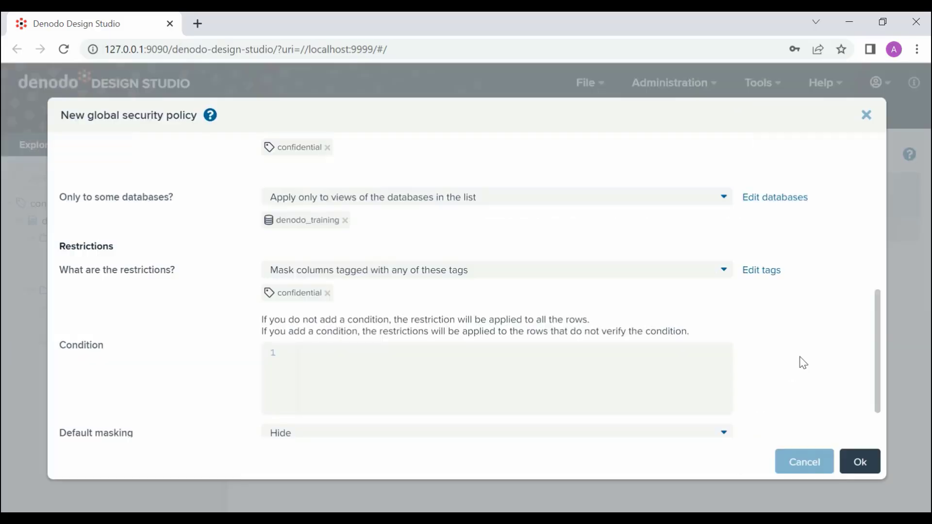
scroll("down", 3)
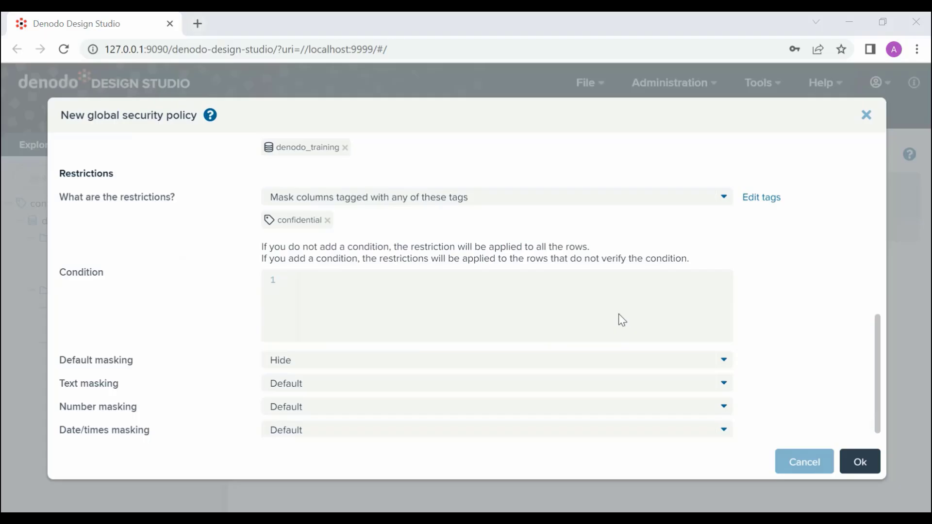
mouse_move(786, 305)
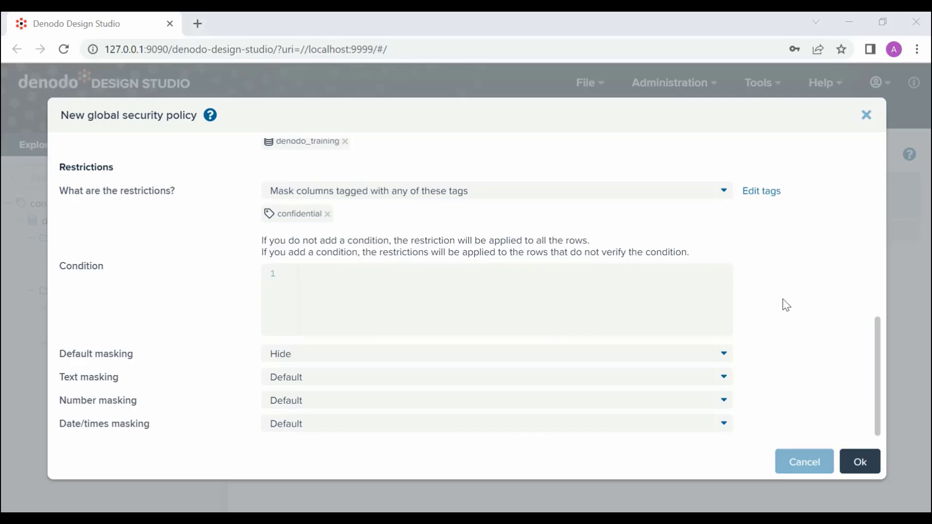
mouse_move(725, 356)
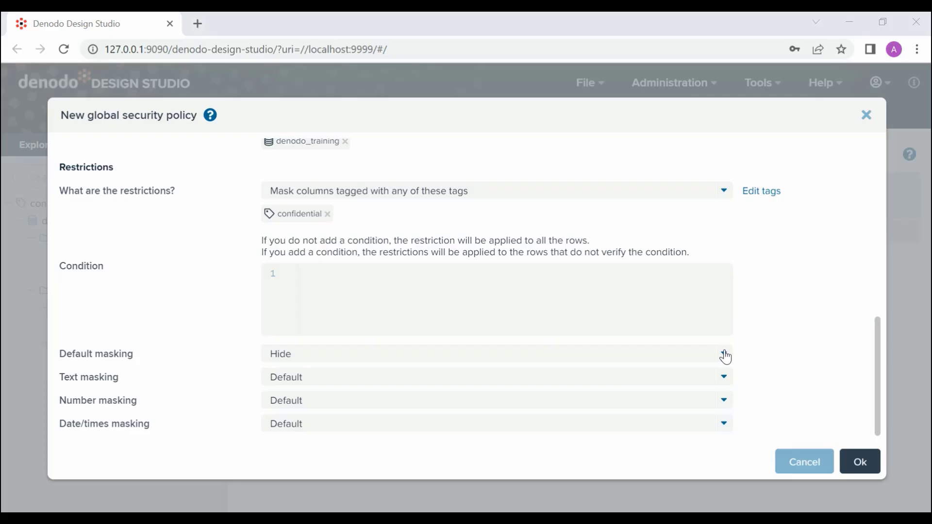
Step: Keep default masking Hide, redact text with asterisks, and set numbers to 0
left_click(723, 354)
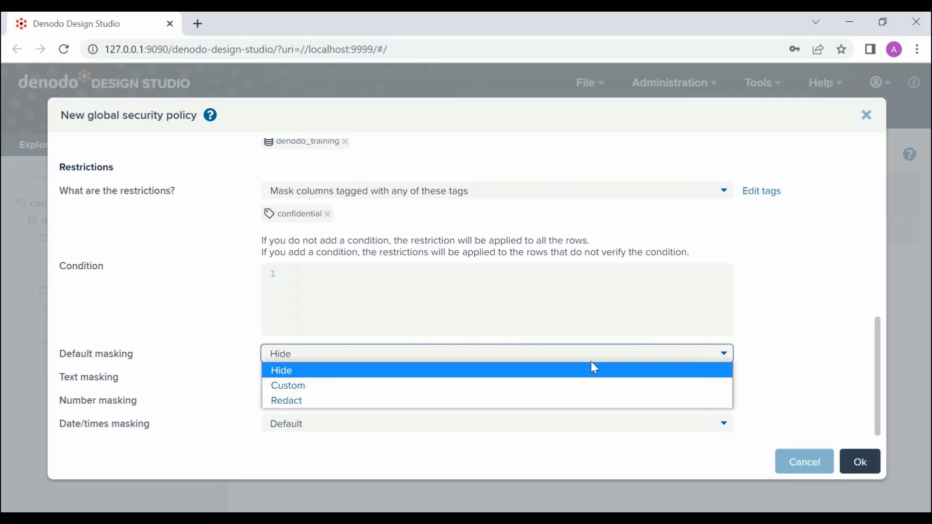
mouse_move(375, 385)
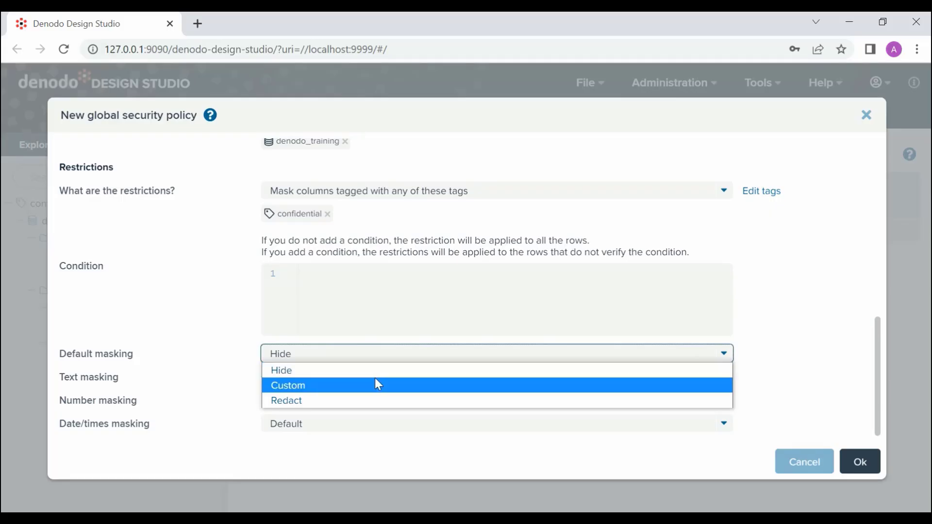
mouse_move(378, 401)
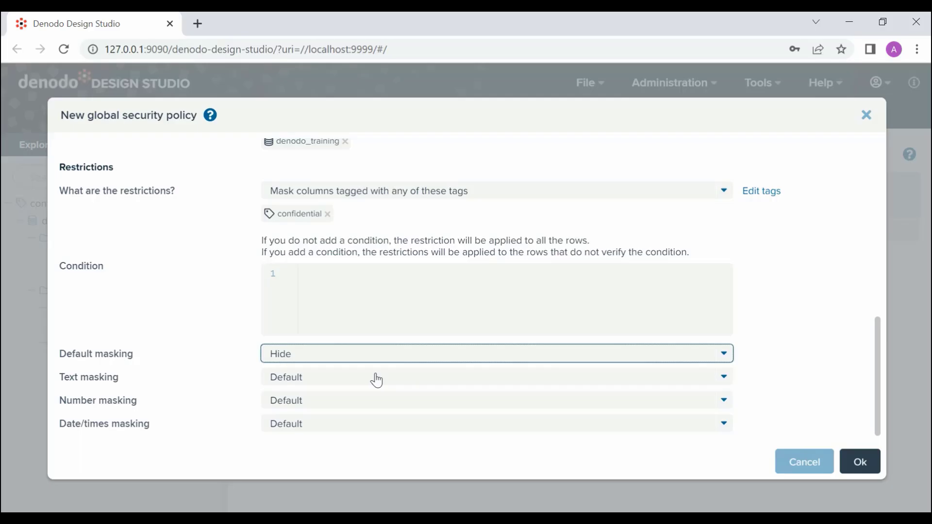
mouse_move(641, 381)
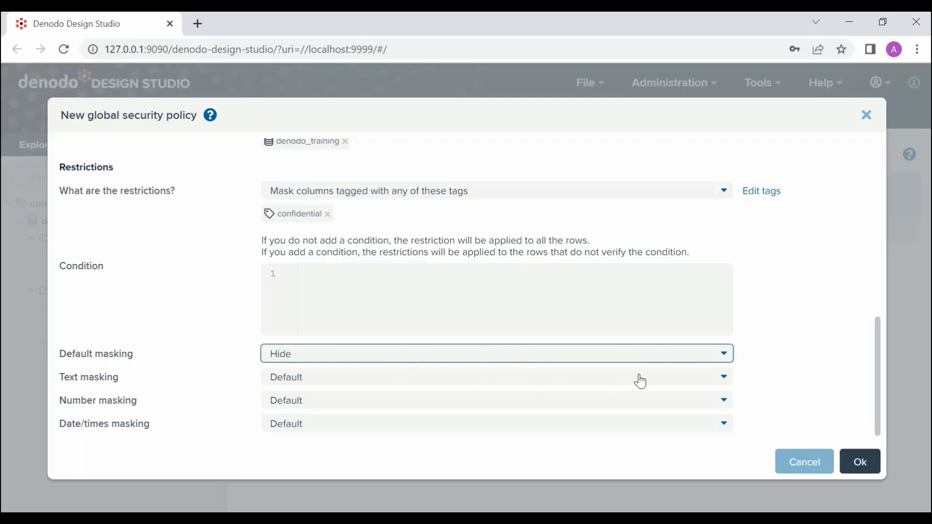
mouse_move(722, 381)
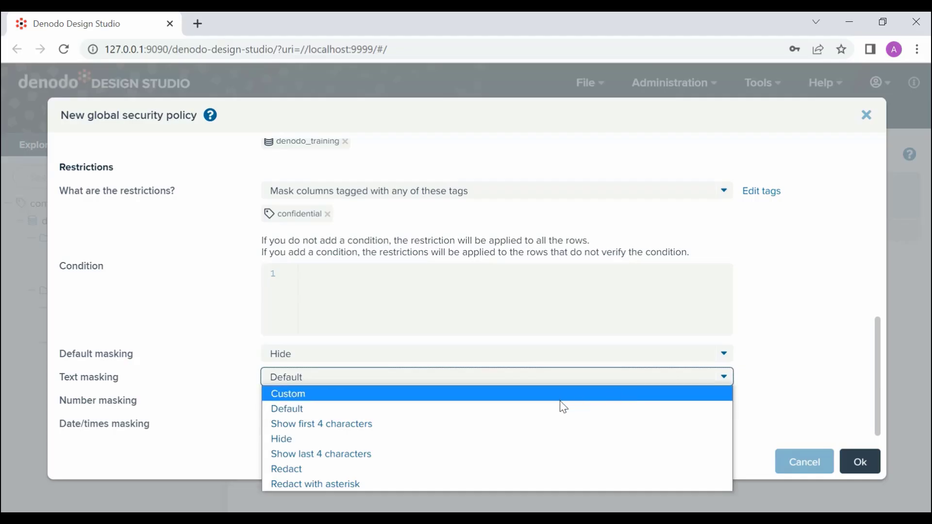
mouse_move(510, 408)
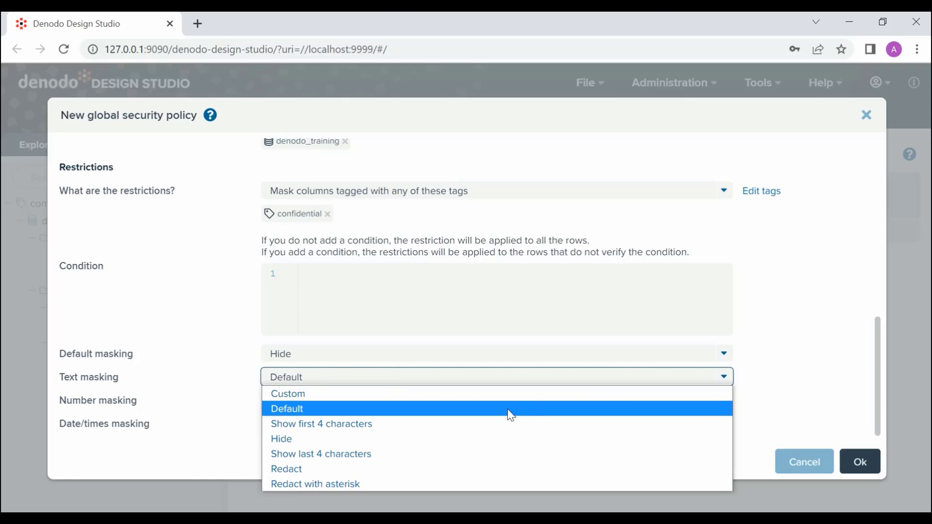
mouse_move(509, 423)
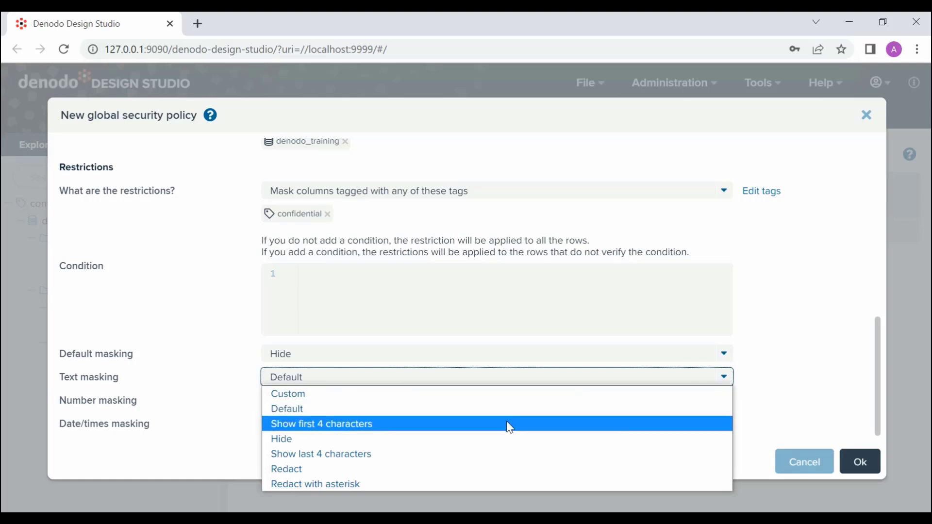
mouse_move(508, 439)
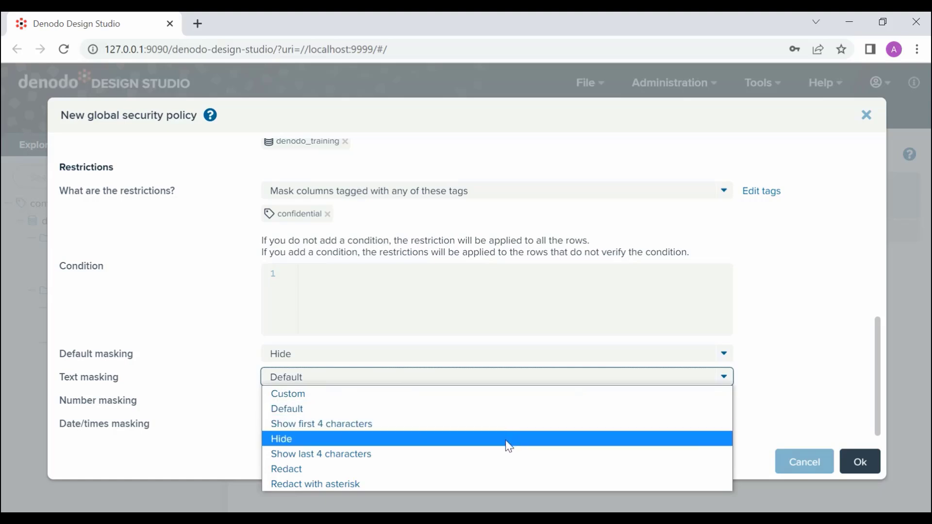
mouse_move(506, 453)
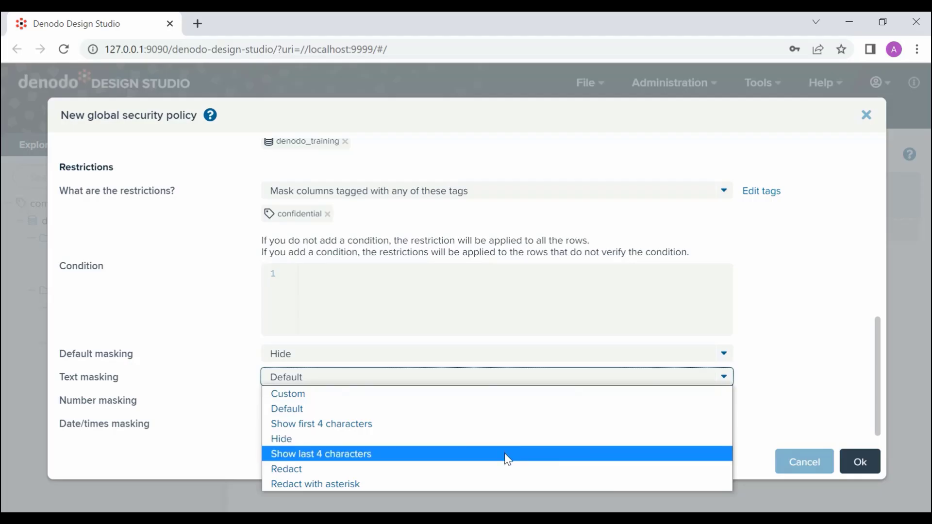
mouse_move(505, 469)
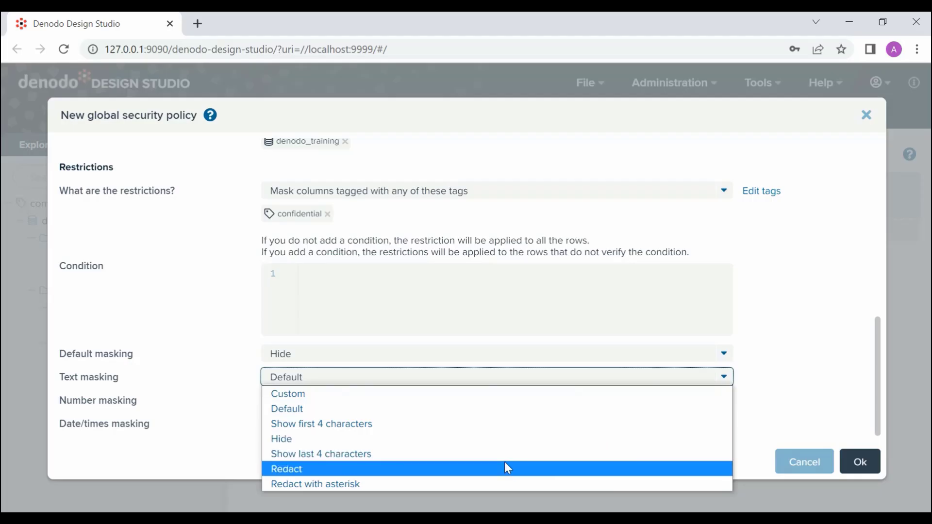
mouse_move(507, 484)
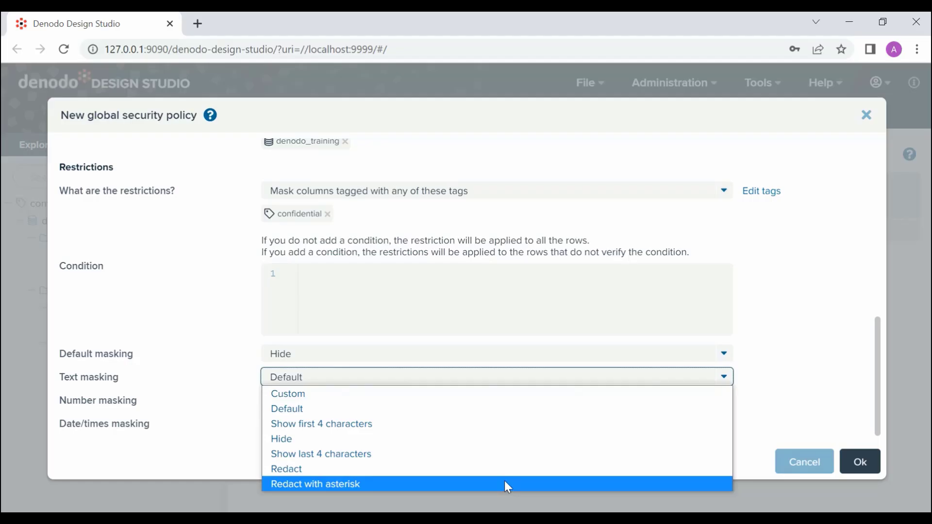
left_click(315, 484)
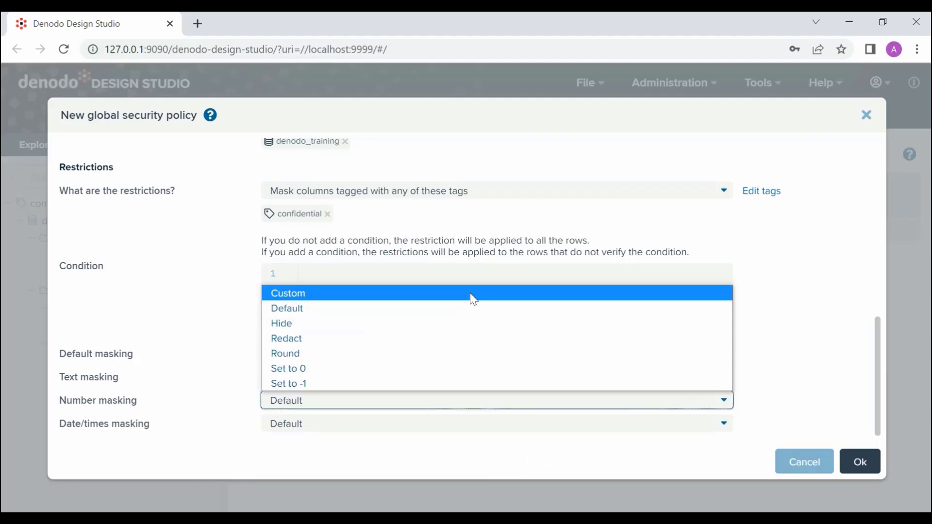
mouse_move(475, 371)
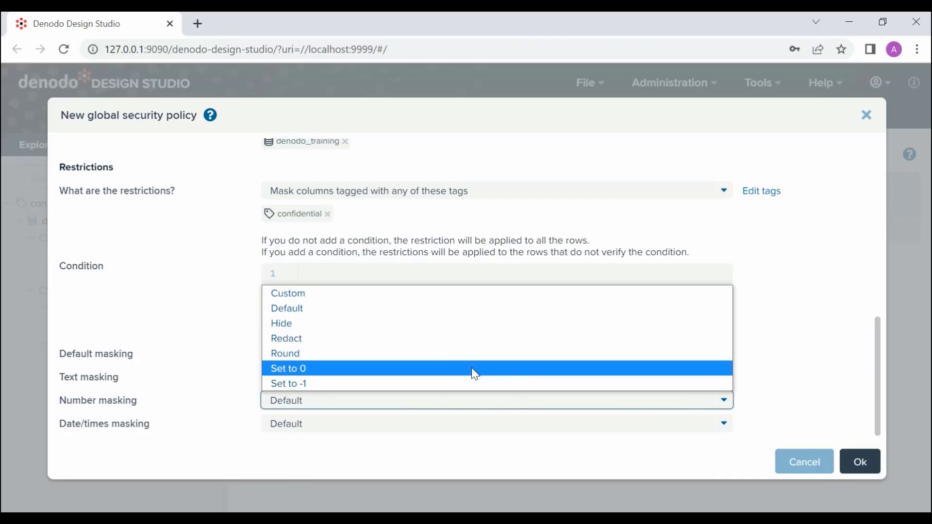
left_click(495, 424)
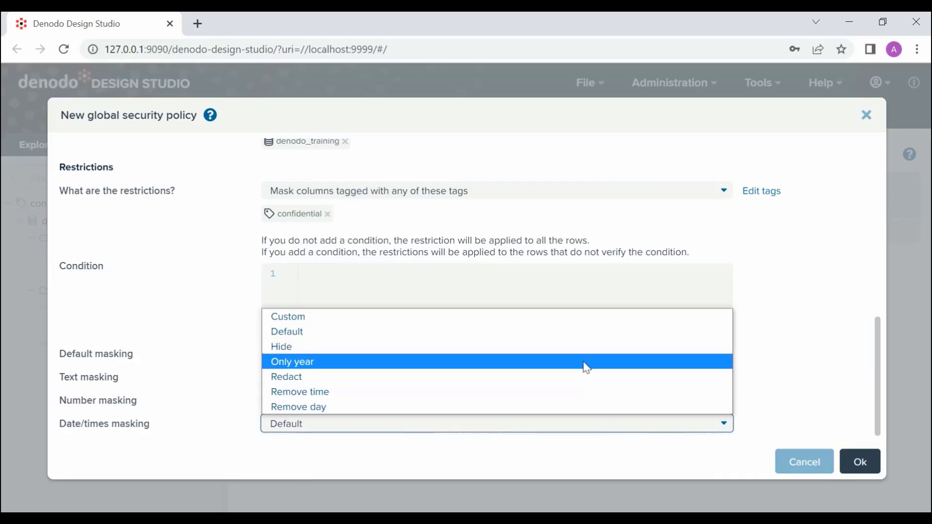
mouse_move(585, 332)
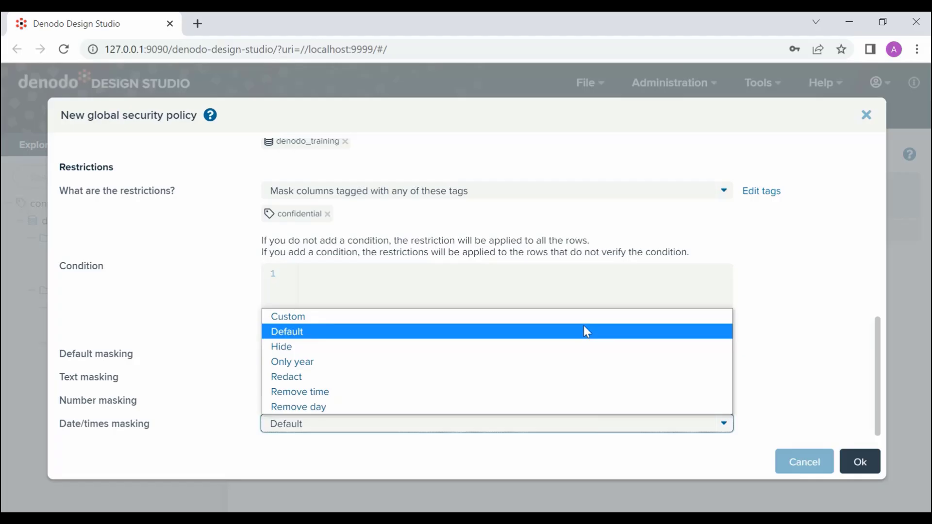
mouse_move(588, 351)
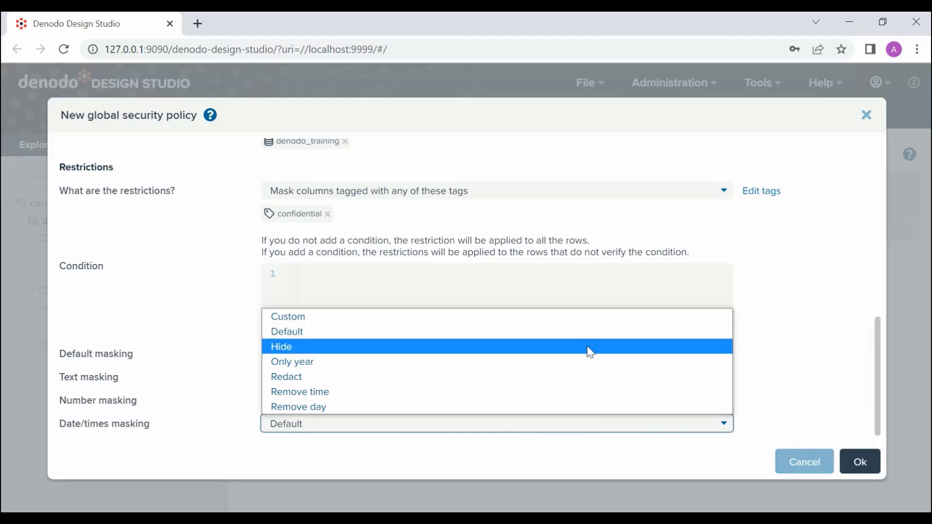
mouse_move(587, 384)
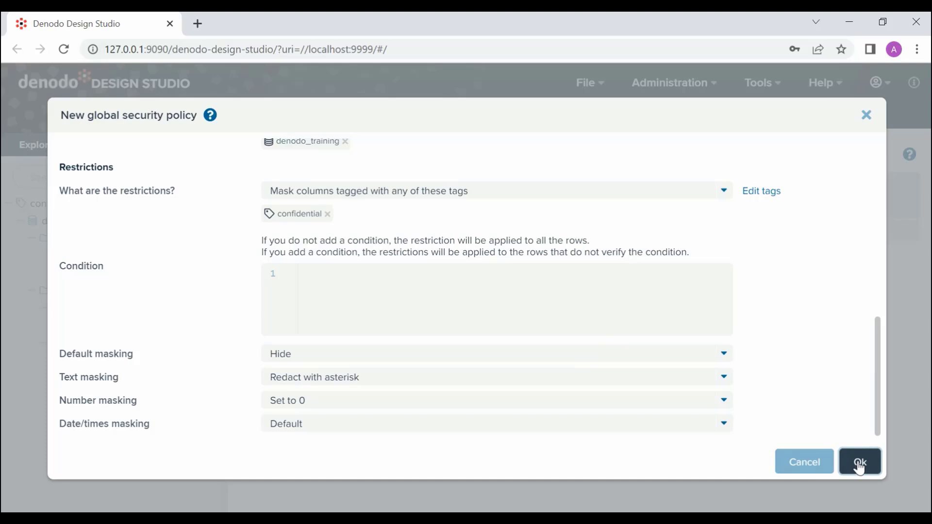
Step: Confirm the new mask_data global security policy, with asterisk text masking and numbers set to 0
left_click(860, 461)
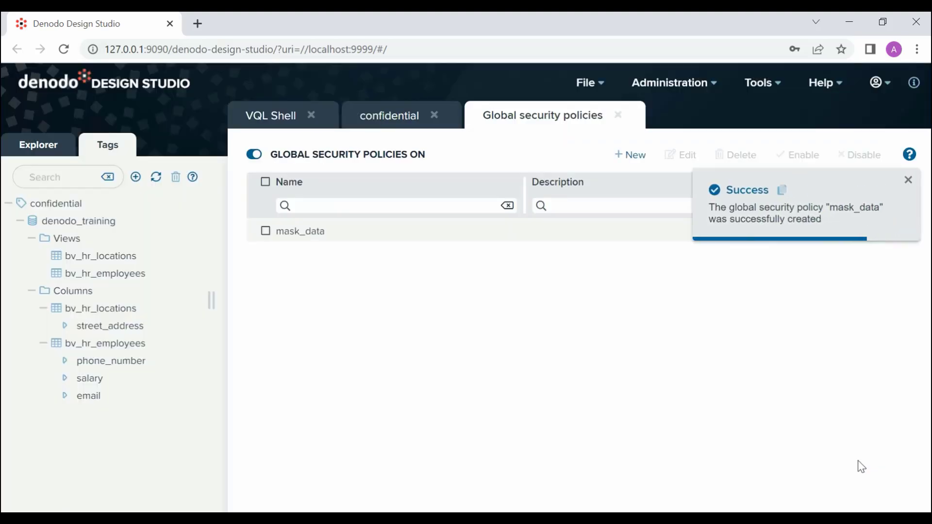
mouse_move(801, 403)
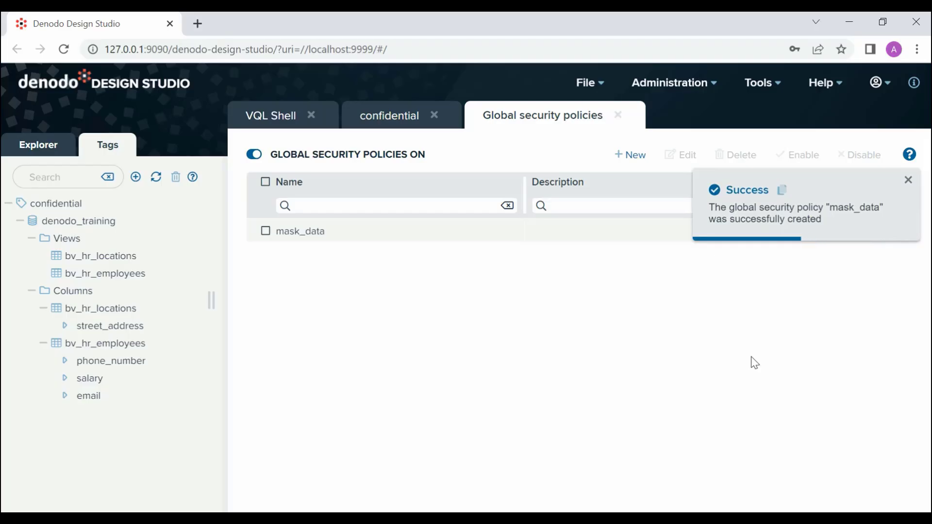
mouse_move(657, 340)
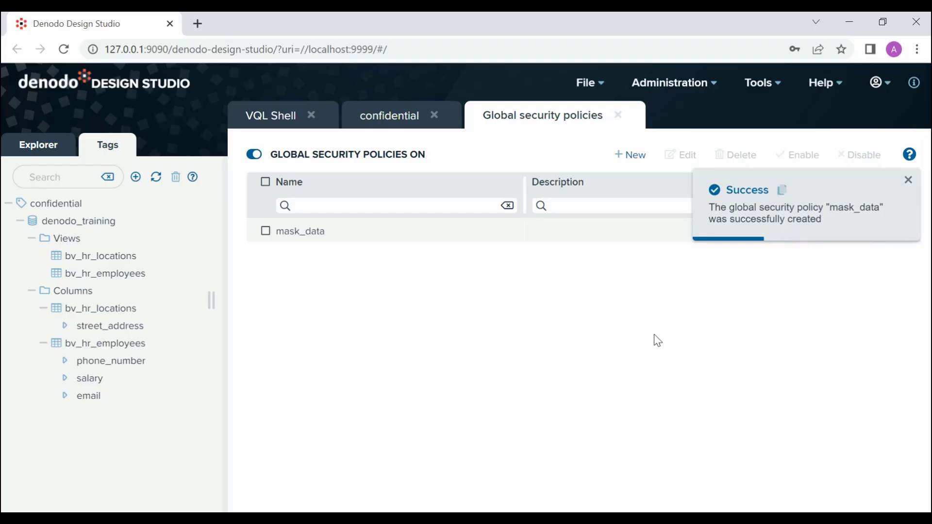